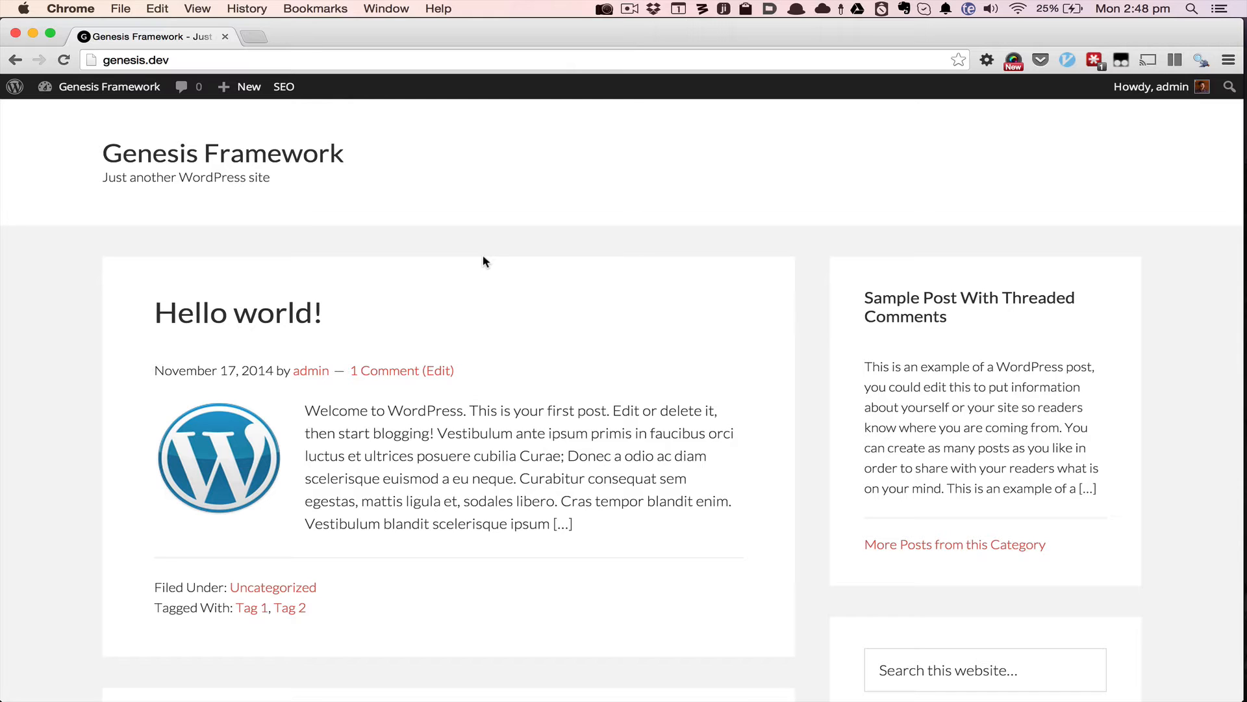
{"action": "mouse_move", "coordinate": [412, 210]}
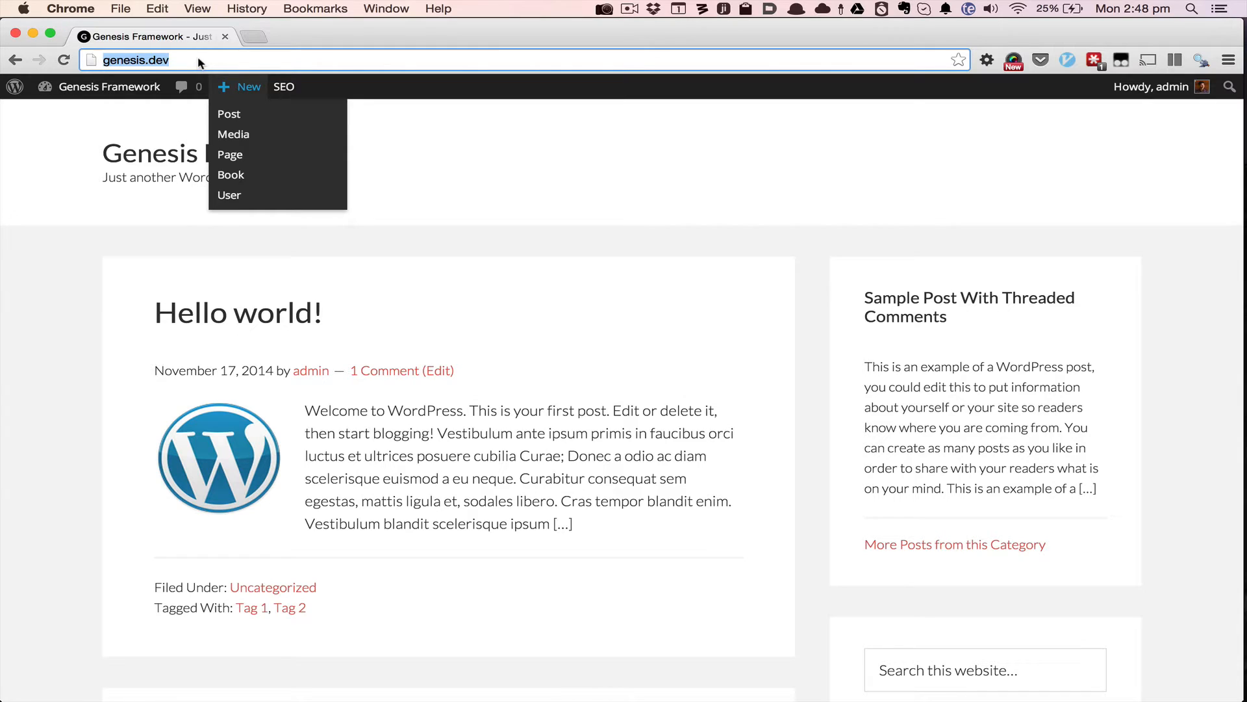
Open genesis-sample's style.css via quick-open 'samp' and start a '.site-h' rule at its end.
{"action": "left_click", "coordinate": [466, 325]}
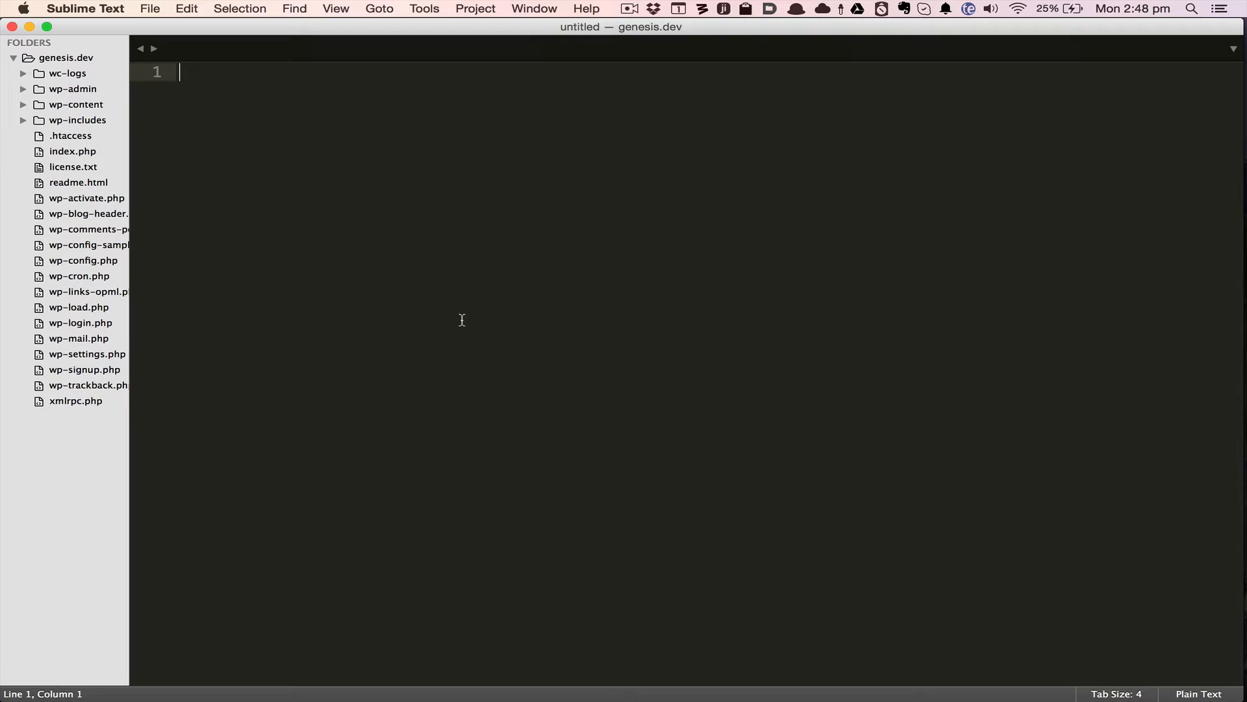
{"action": "type", "text": "samp"}
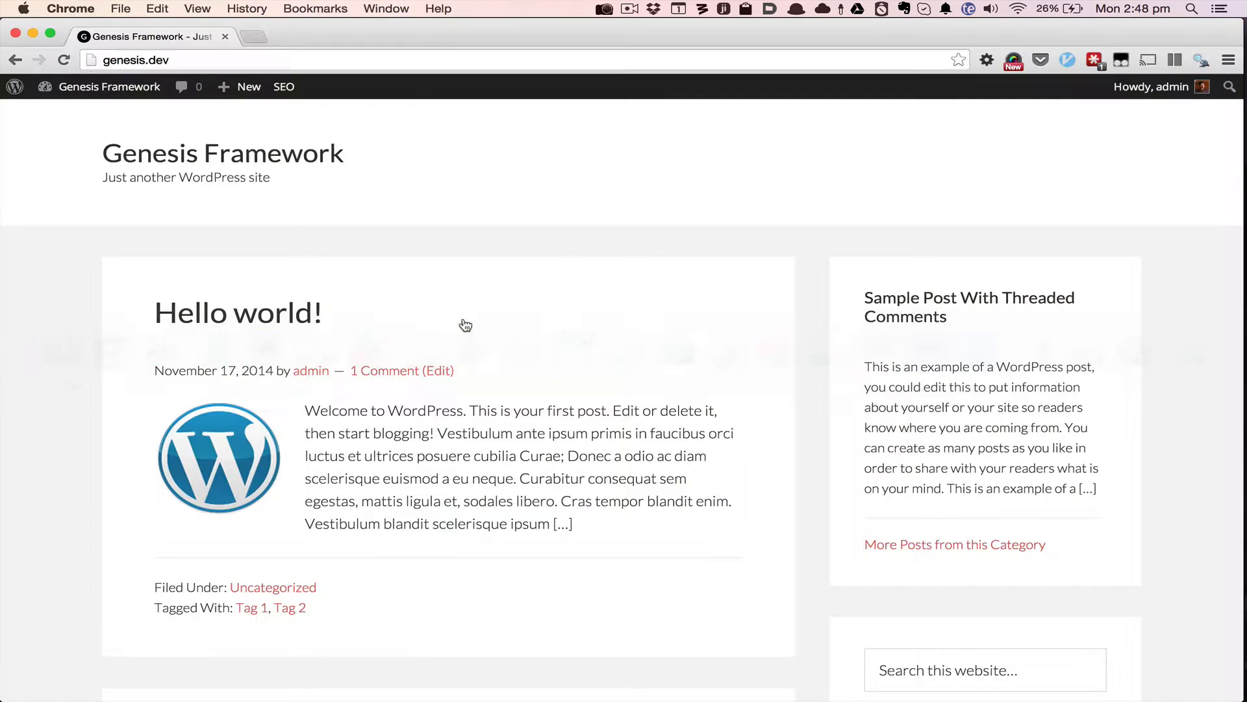
{"action": "key", "text": "cmd+tab"}
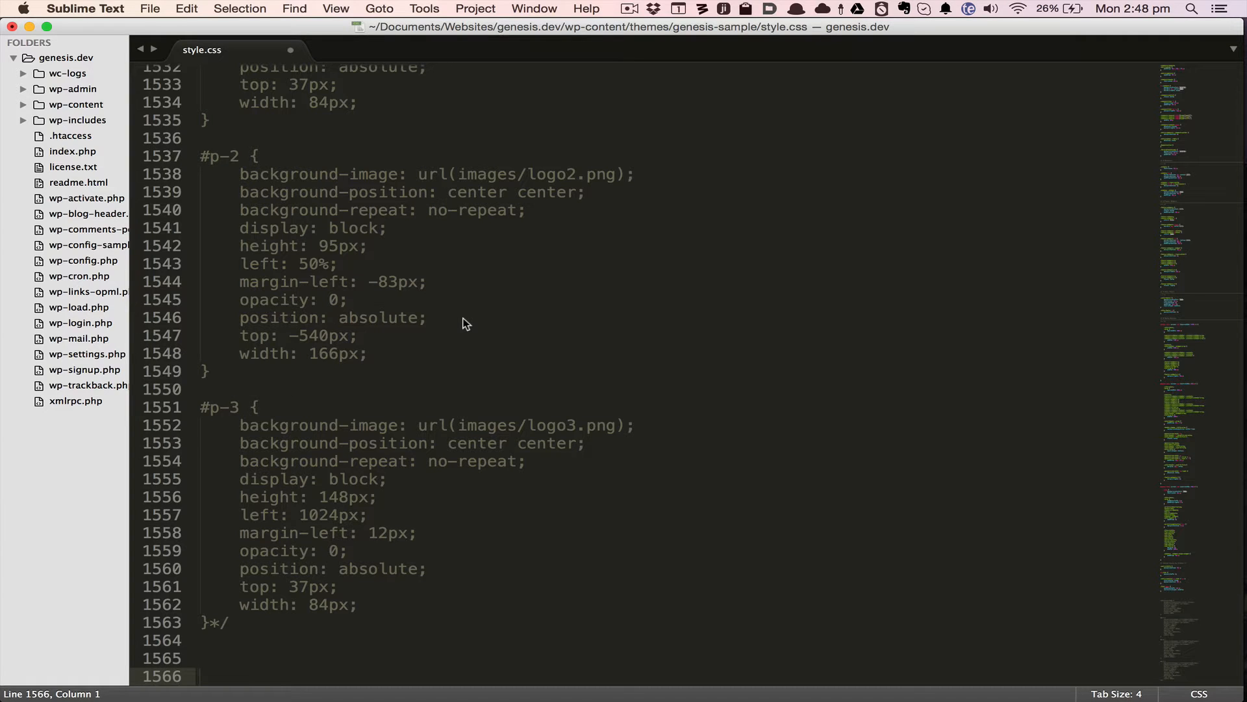
{"action": "type", "text": ".site-h"}
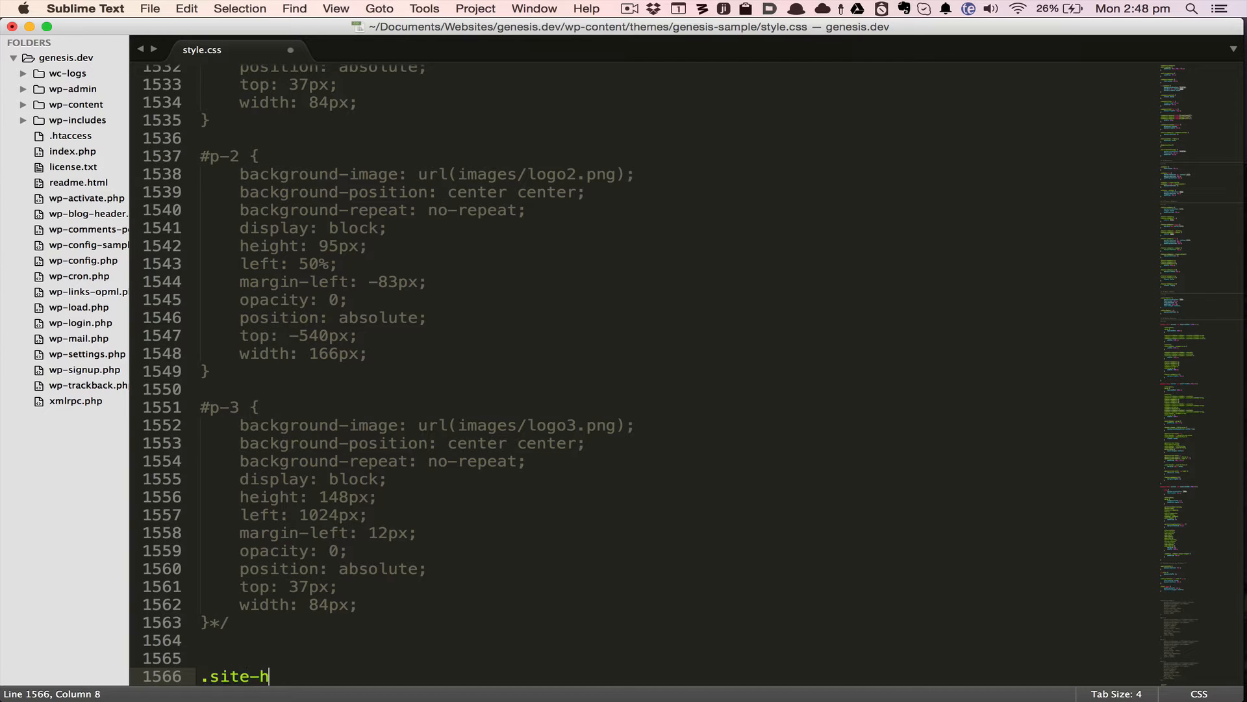
{"action": "type", "text": "ba"}
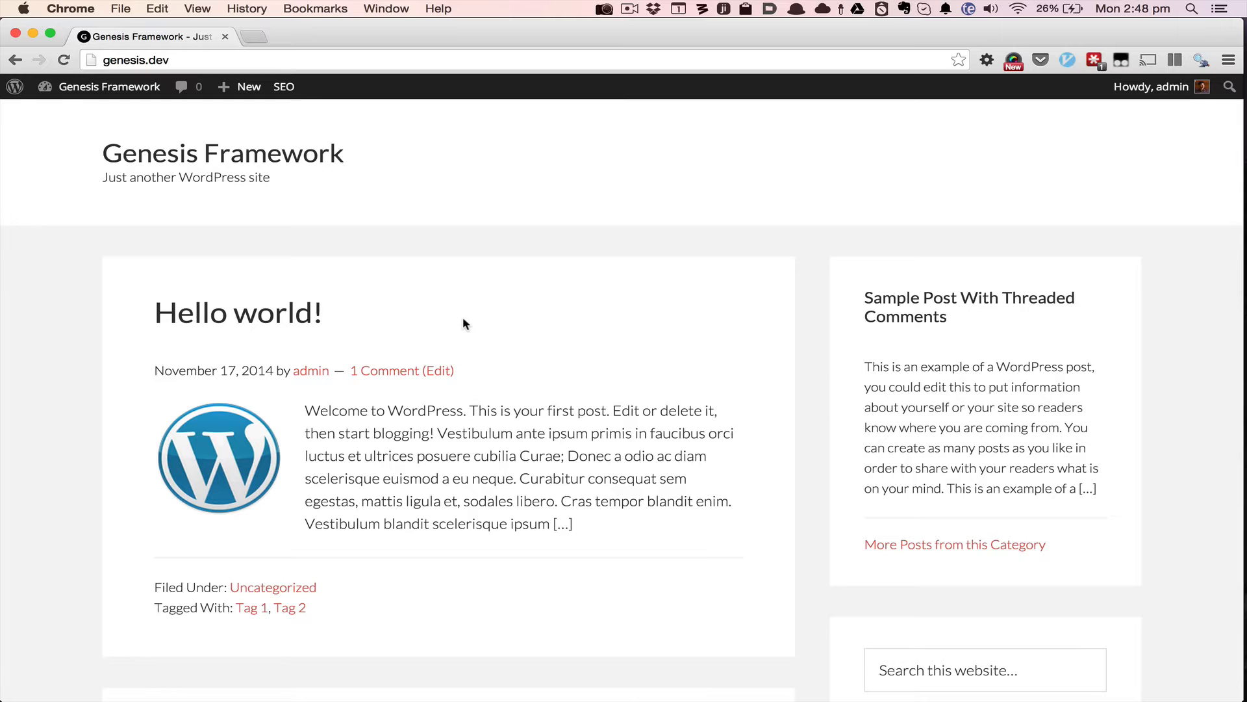
{"action": "left_click", "coordinate": [13, 86]}
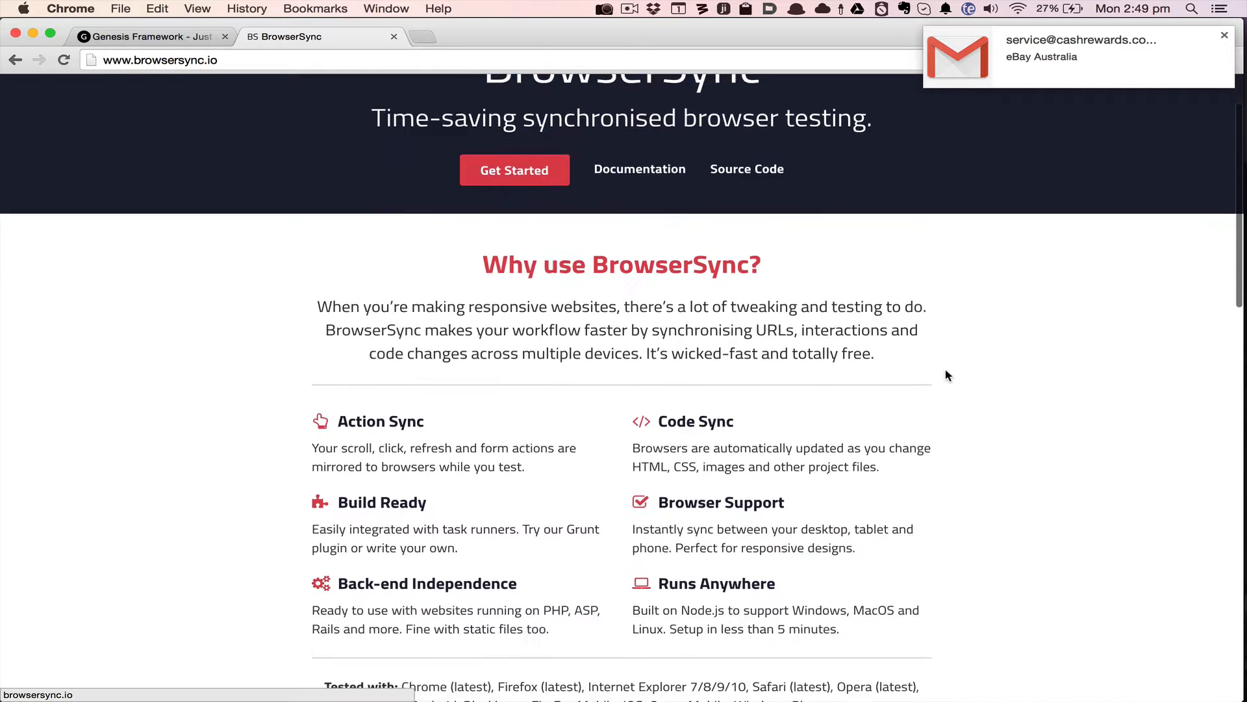
{"action": "scroll", "scroll_direction": "down", "scroll_amount": 3}
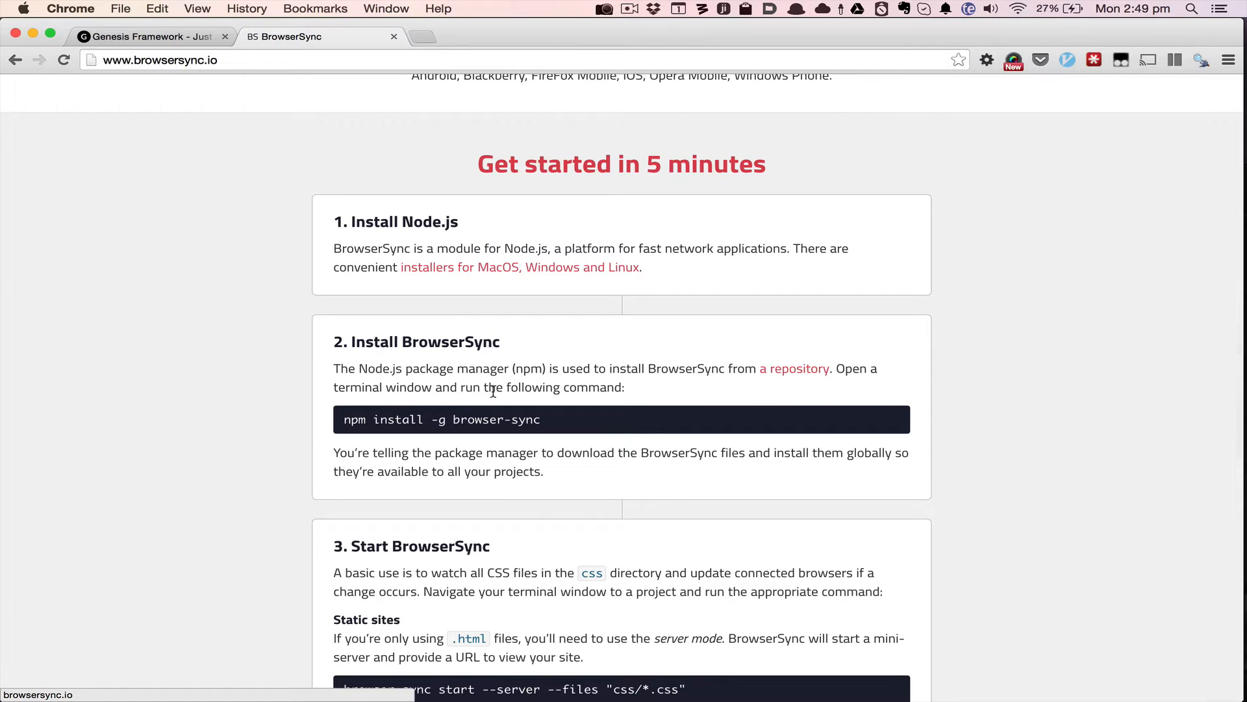
{"action": "mouse_move", "coordinate": [444, 230]}
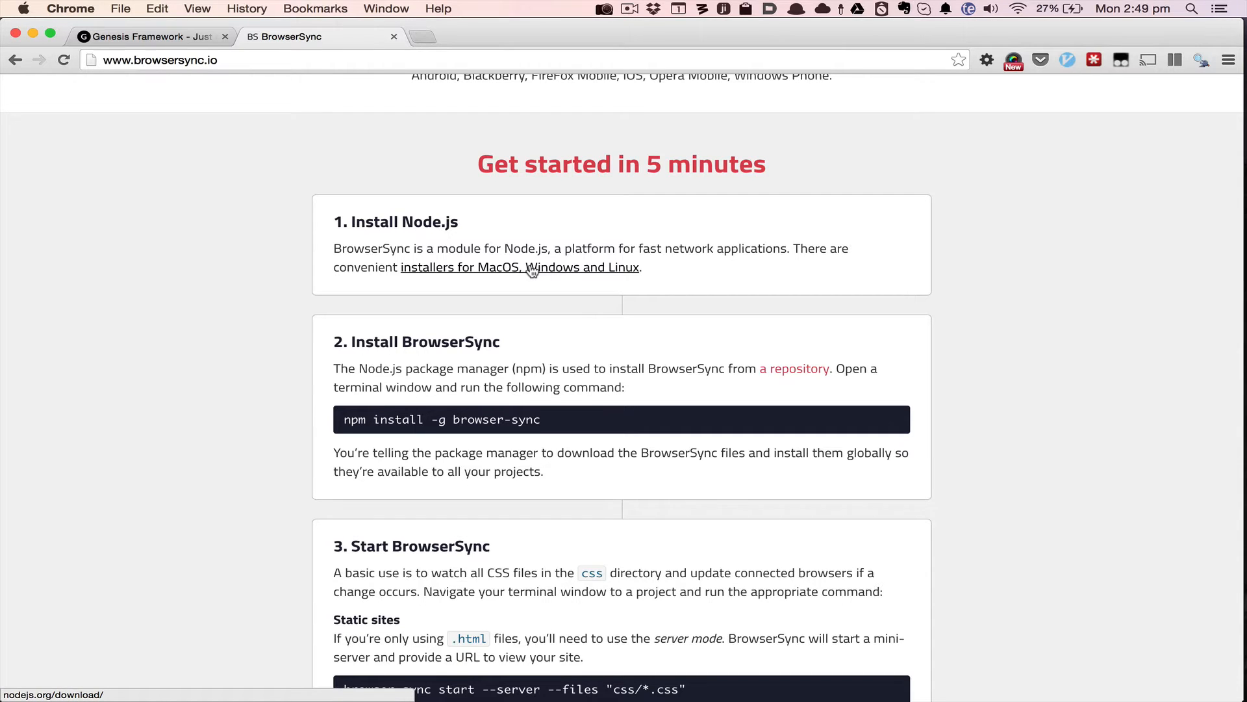
{"action": "scroll", "scroll_direction": "down", "scroll_amount": 3}
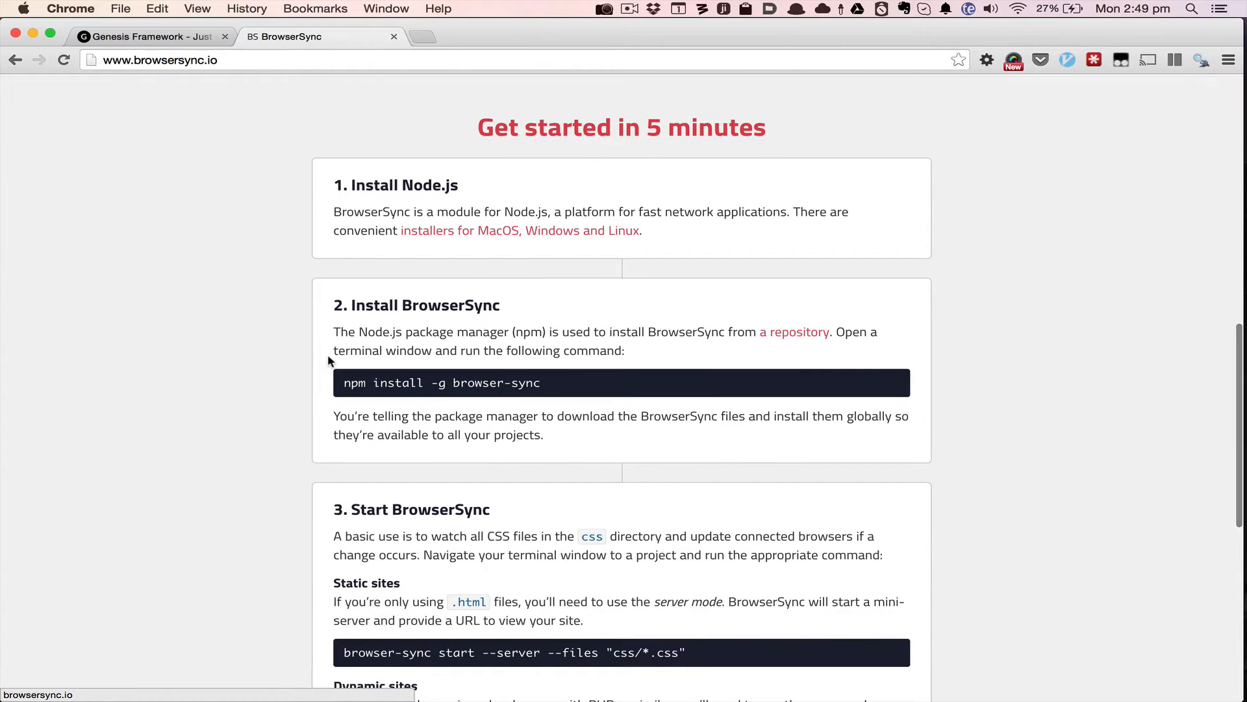
{"action": "scroll", "scroll_direction": "down", "scroll_amount": 3}
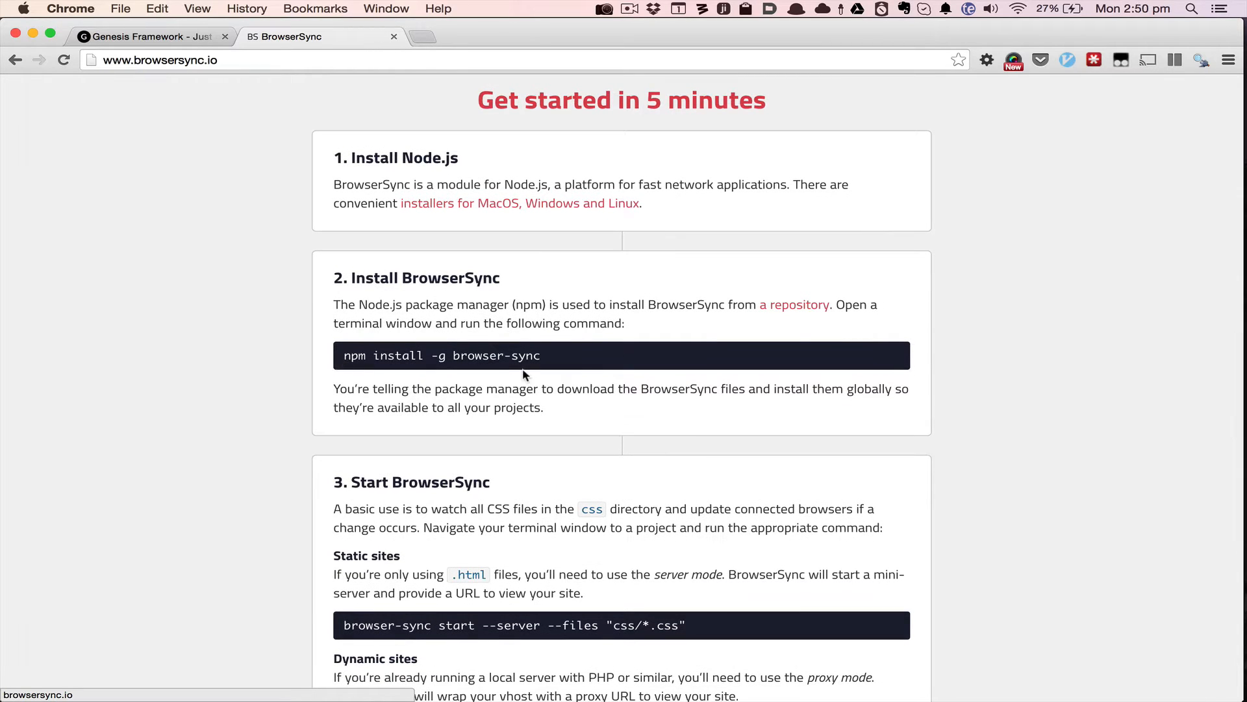
{"action": "mouse_move", "coordinate": [569, 364]}
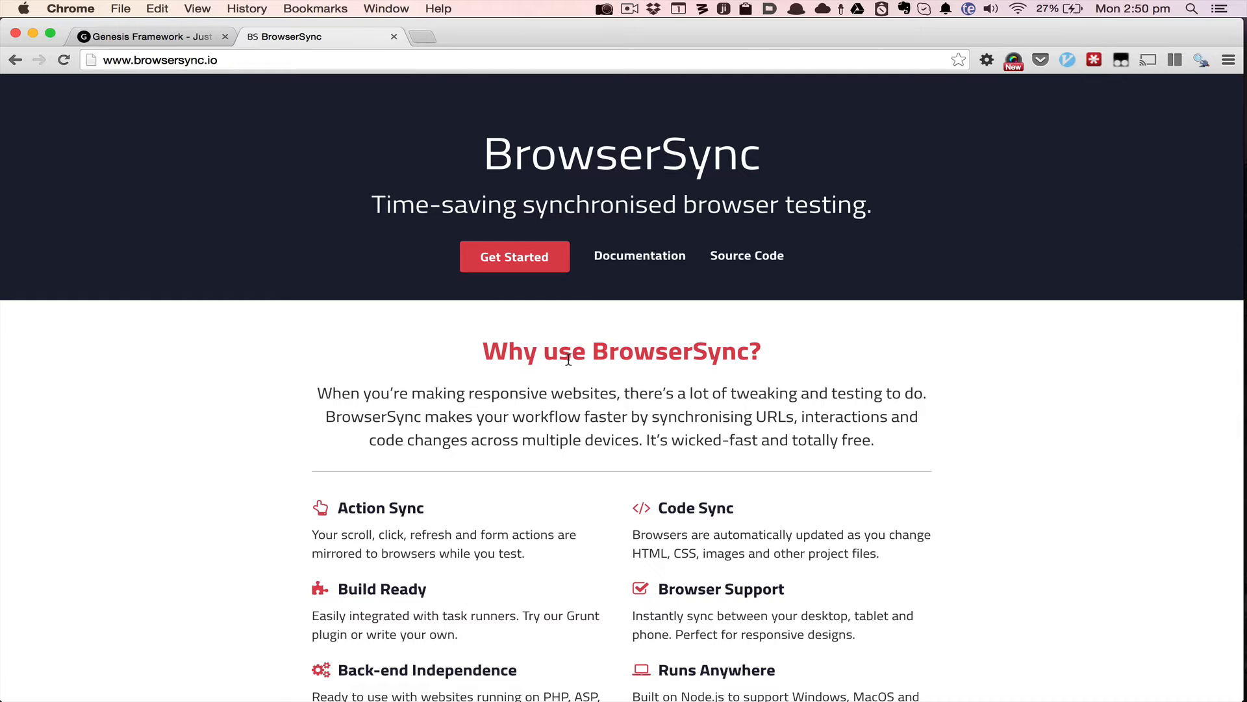
{"action": "mouse_move", "coordinate": [570, 364]}
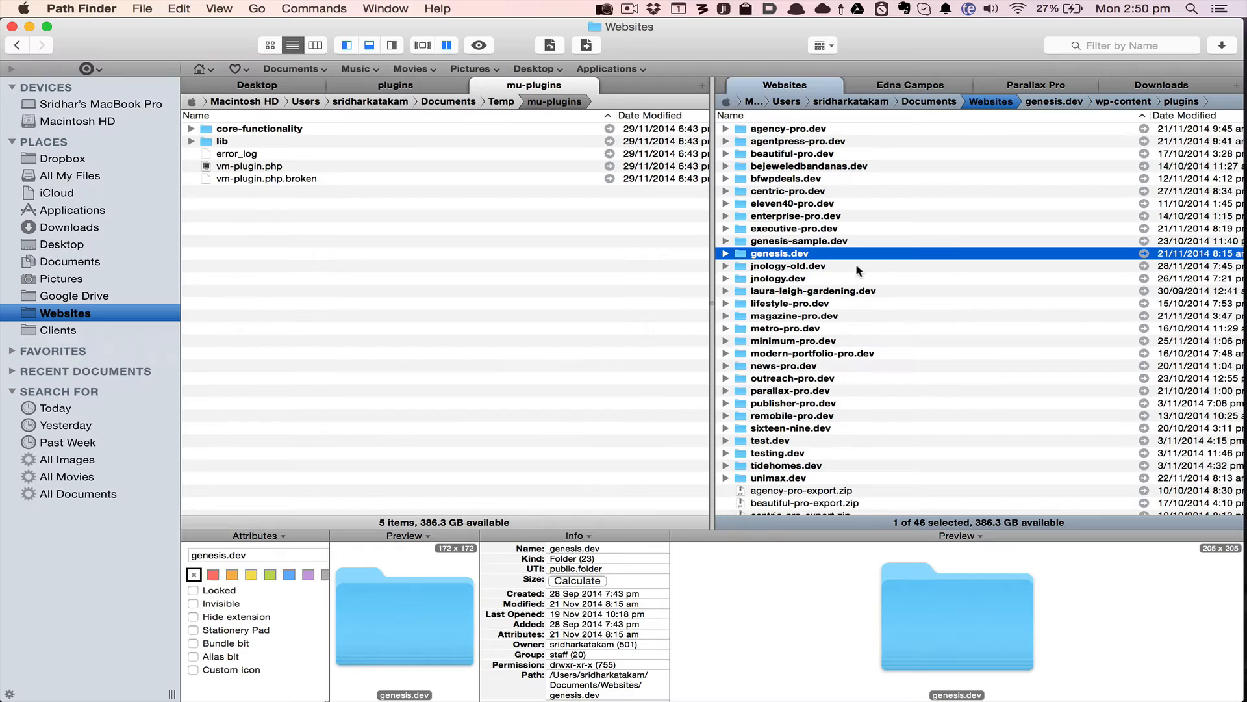
Open the genesis.dev folder and launch a terminal there via Alfred's Open Terminal Here.
{"action": "double_click", "coordinate": [780, 254]}
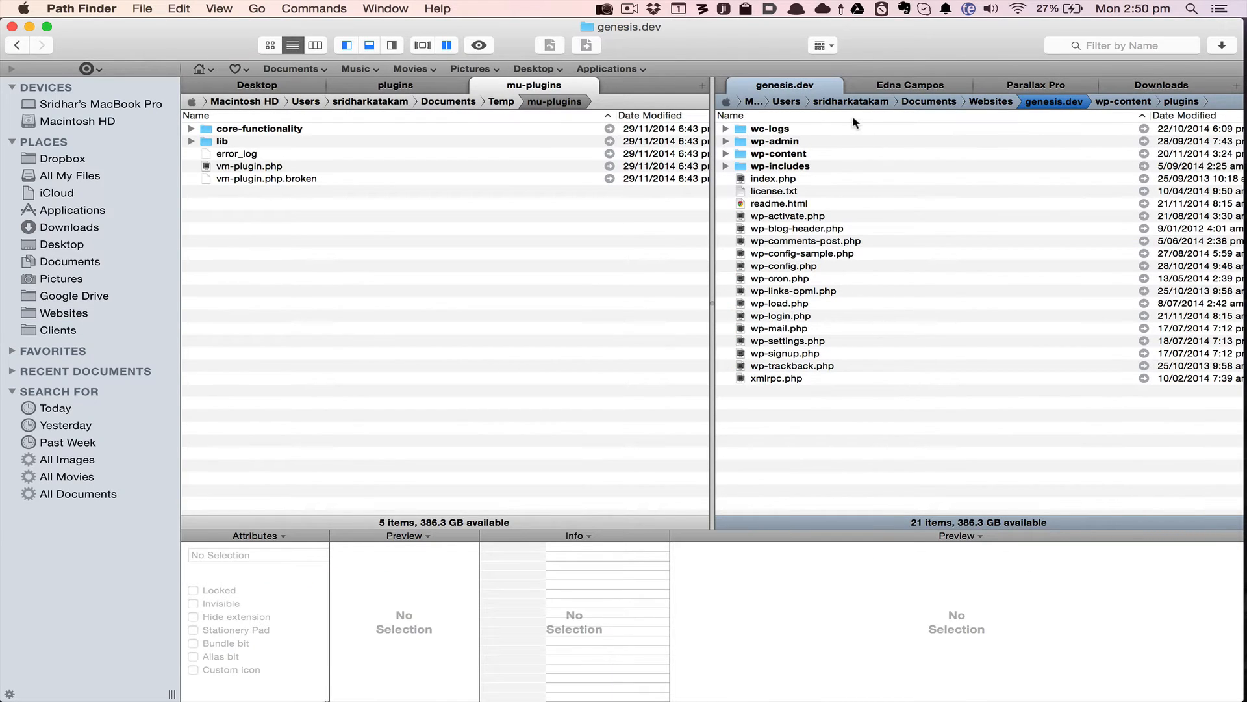
{"action": "mouse_move", "coordinate": [802, 101]}
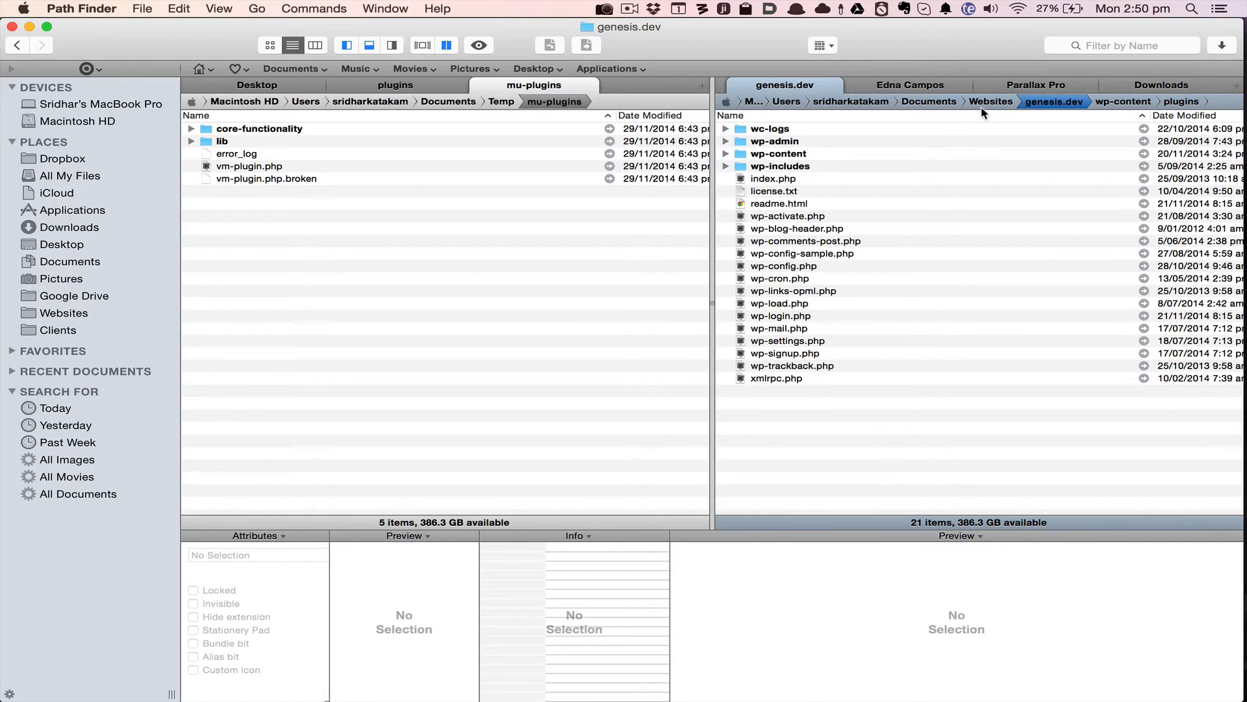
{"action": "mouse_move", "coordinate": [1055, 112]}
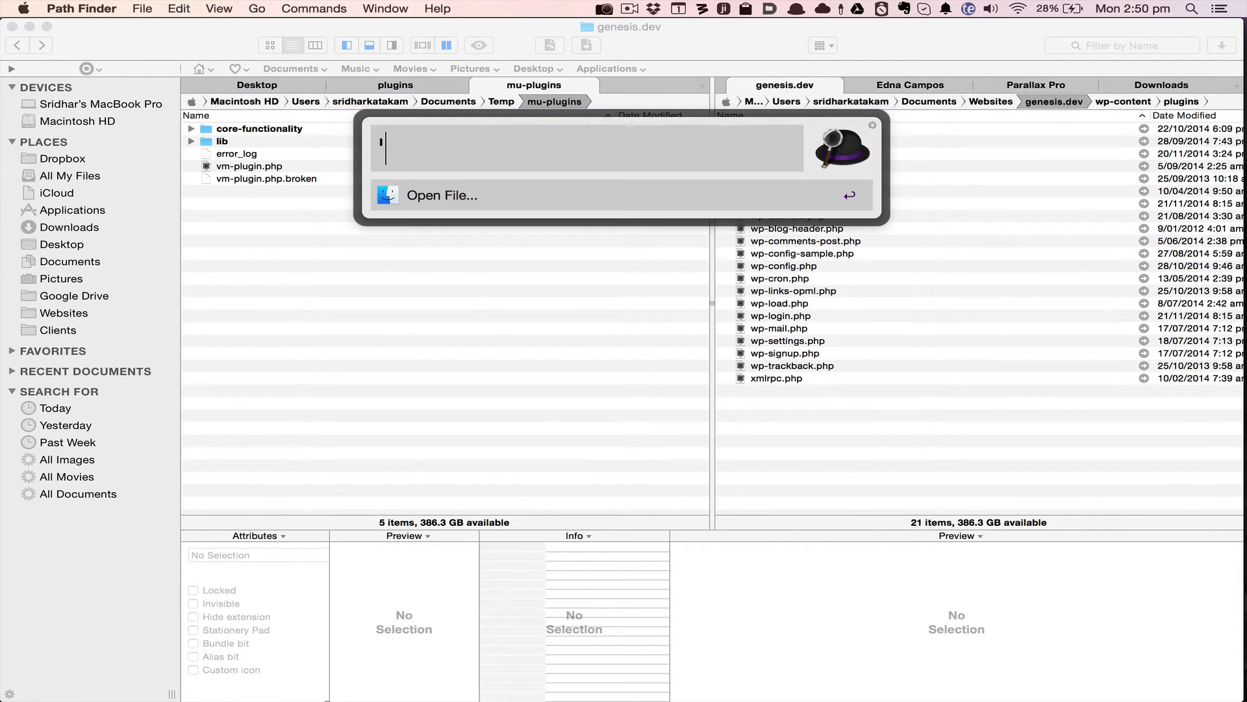
{"action": "type", "text": "'genesis"}
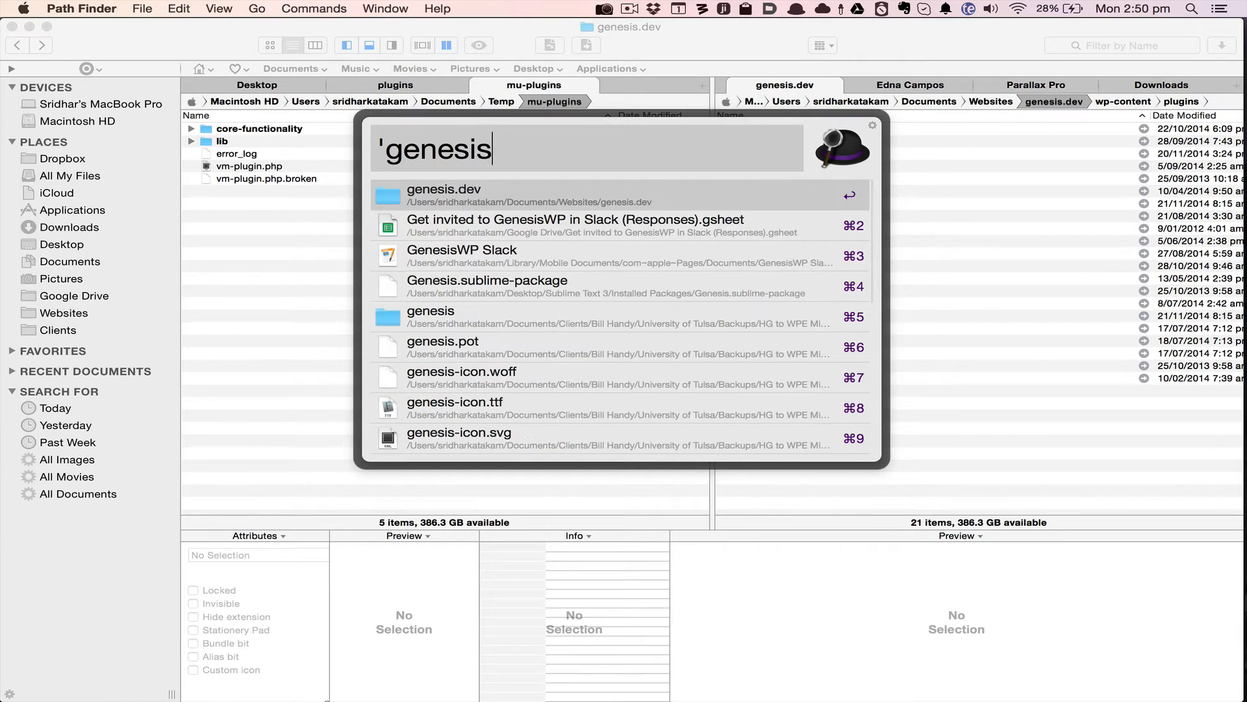
{"action": "type", "text": "."}
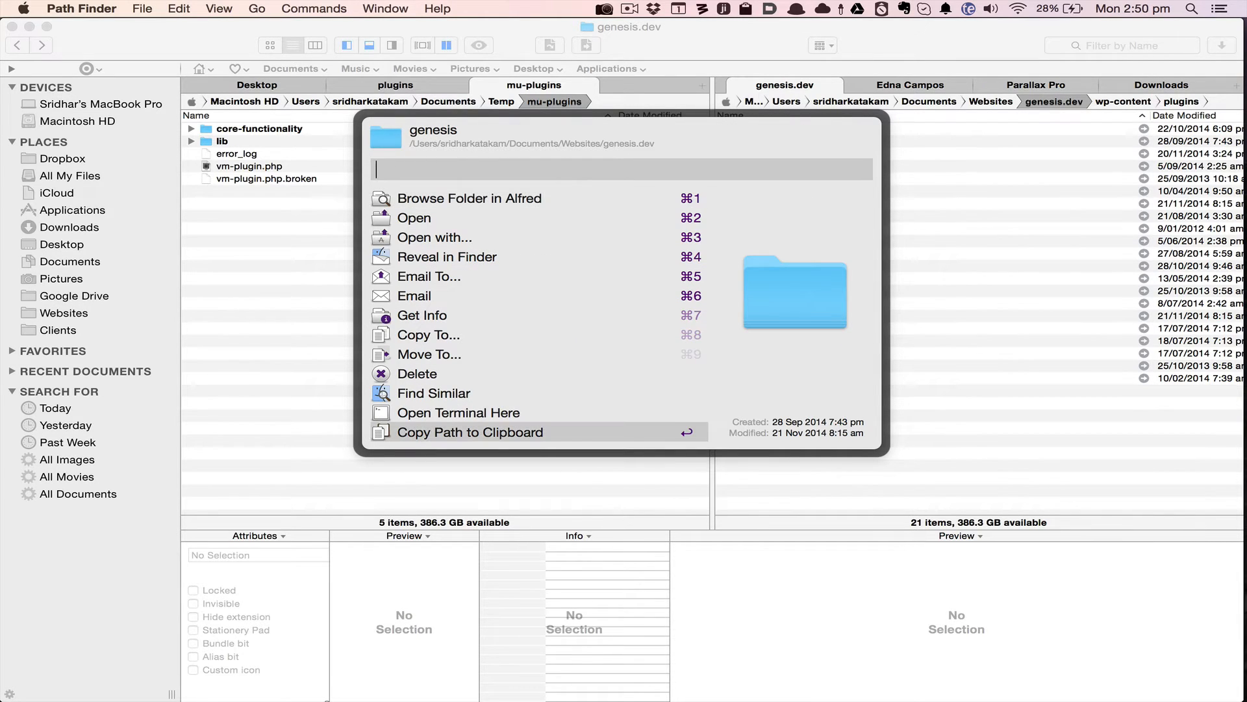
{"action": "mouse_move", "coordinate": [457, 413]}
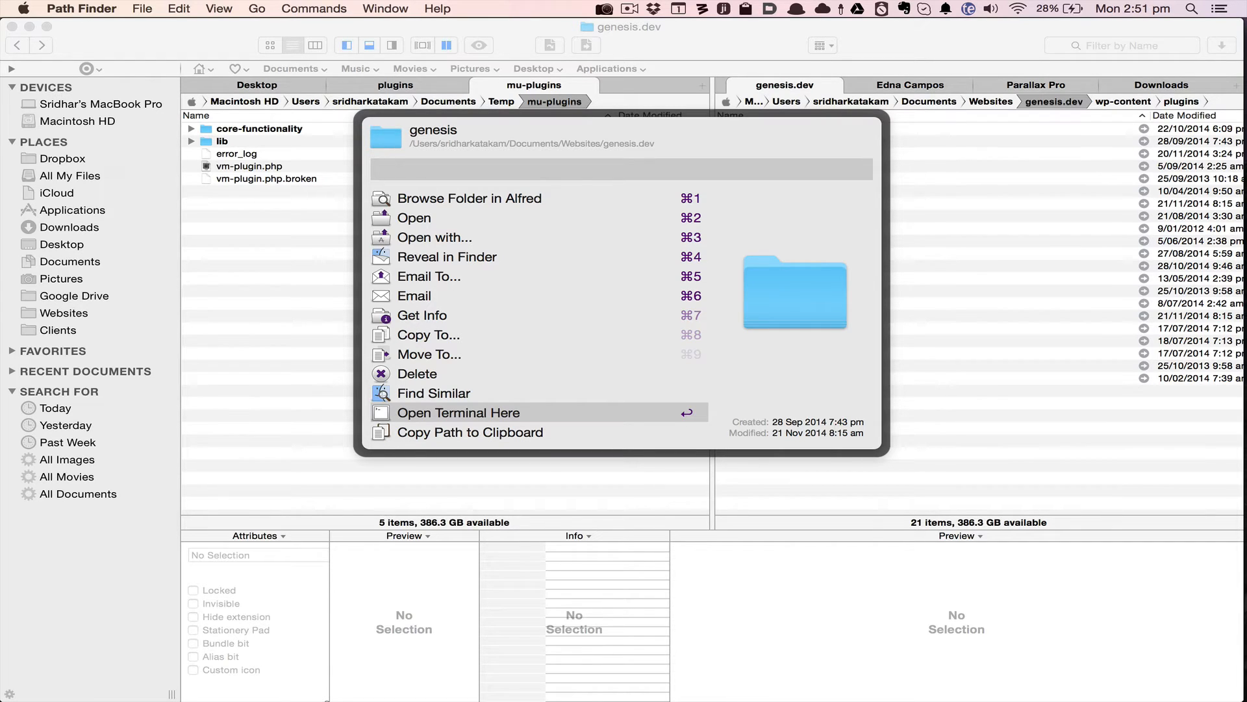
{"action": "left_click", "coordinate": [457, 413]}
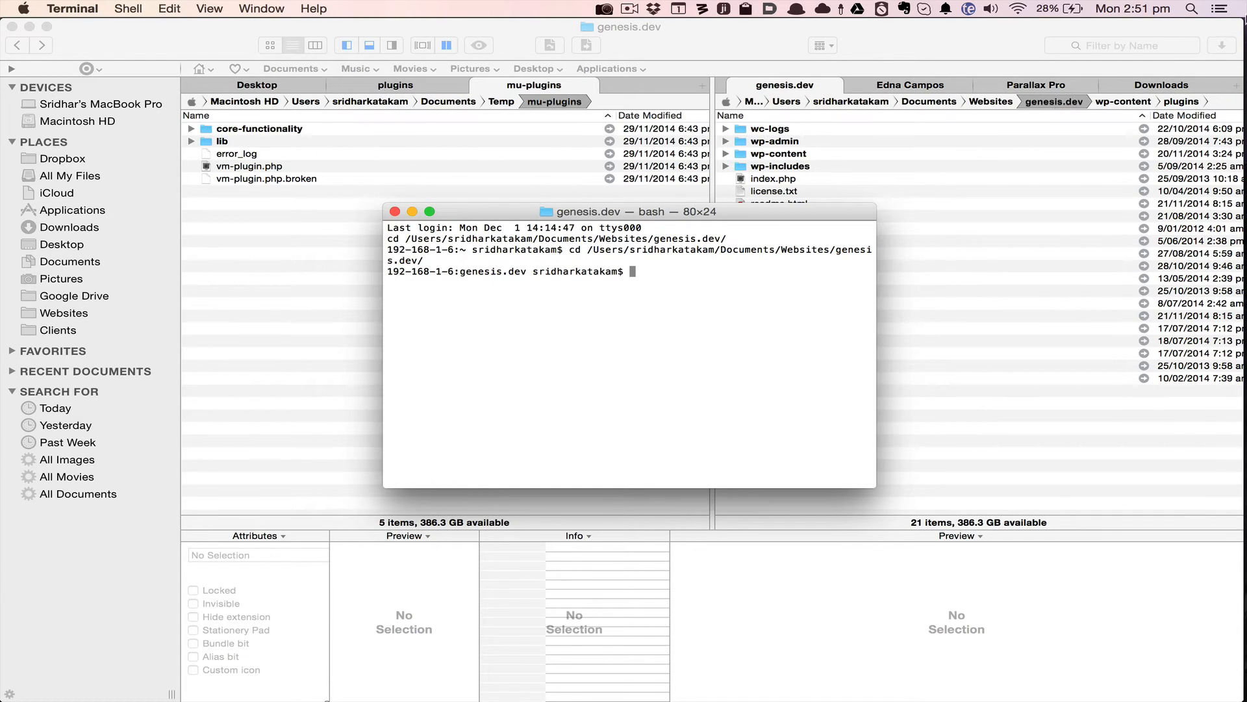
{"action": "mouse_move", "coordinate": [694, 281]}
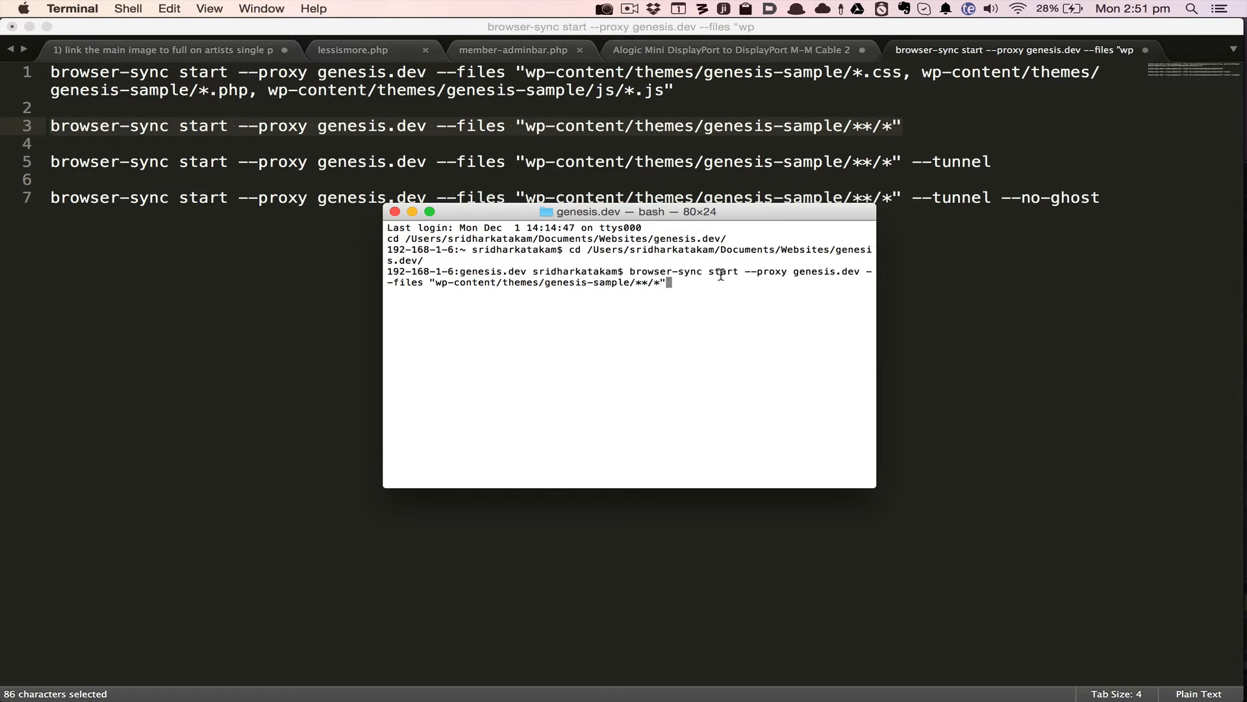
{"action": "mouse_move", "coordinate": [809, 273]}
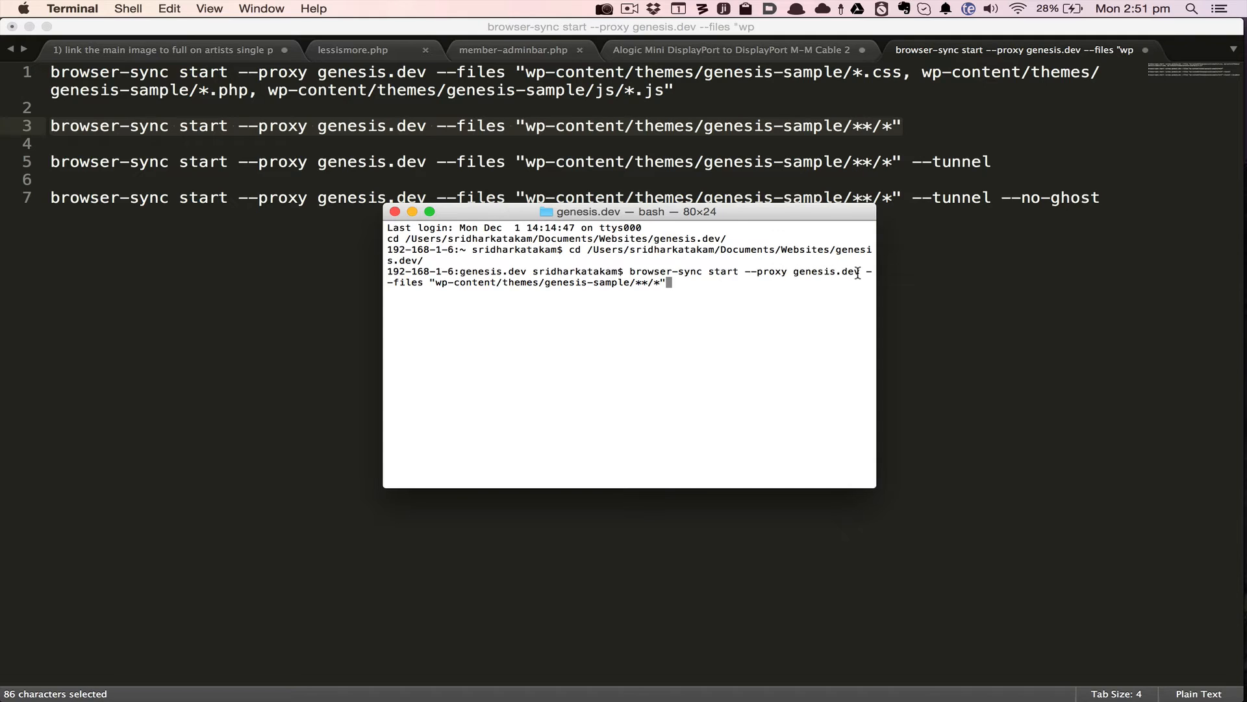
{"action": "mouse_move", "coordinate": [565, 323]}
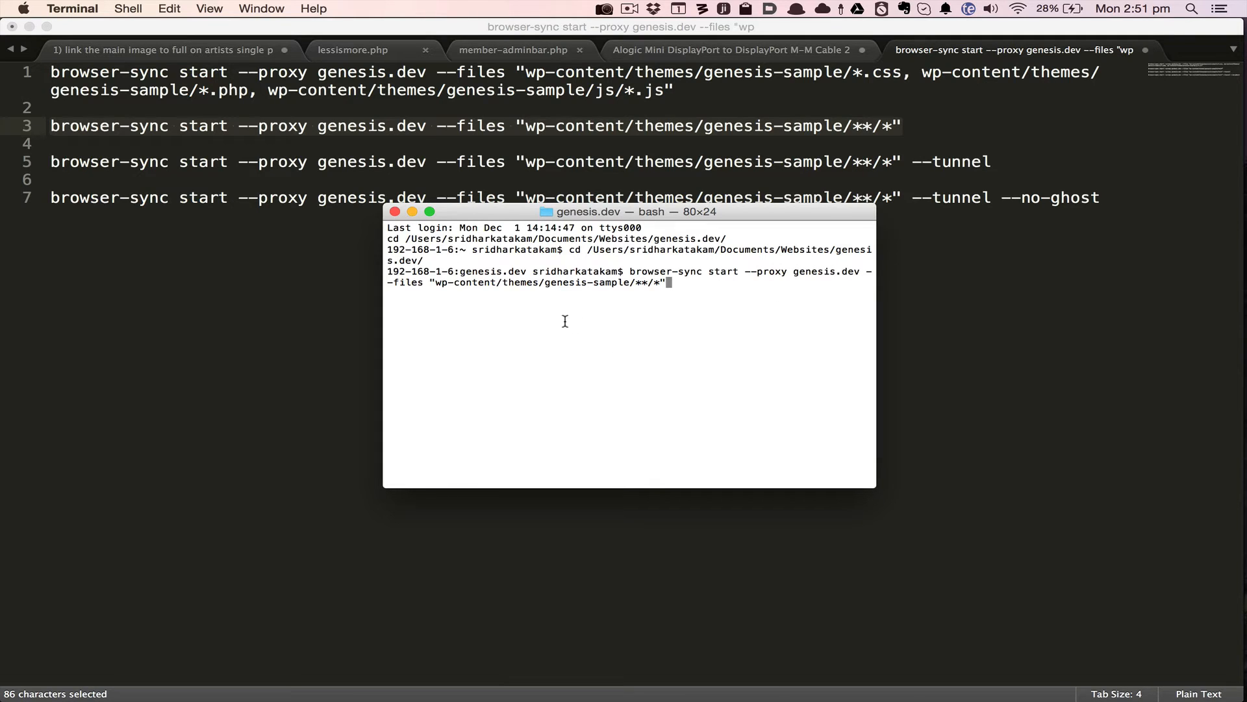
{"action": "mouse_move", "coordinate": [650, 287]}
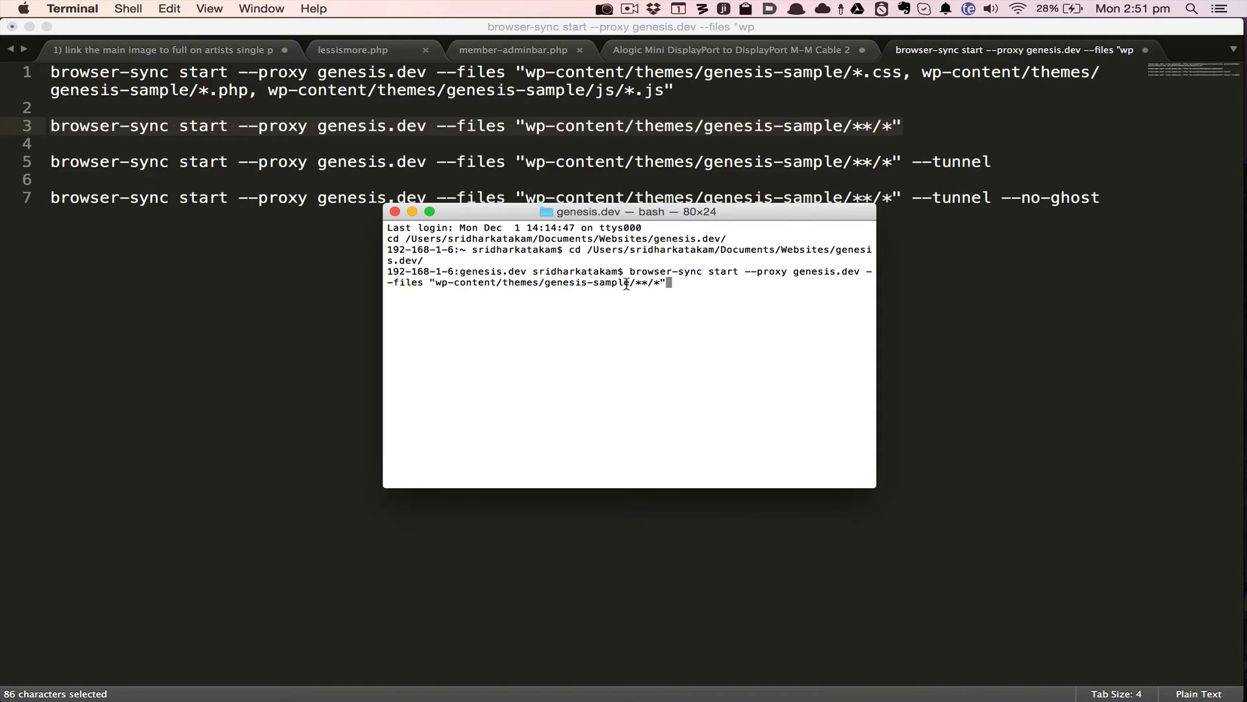
{"action": "mouse_move", "coordinate": [561, 297]}
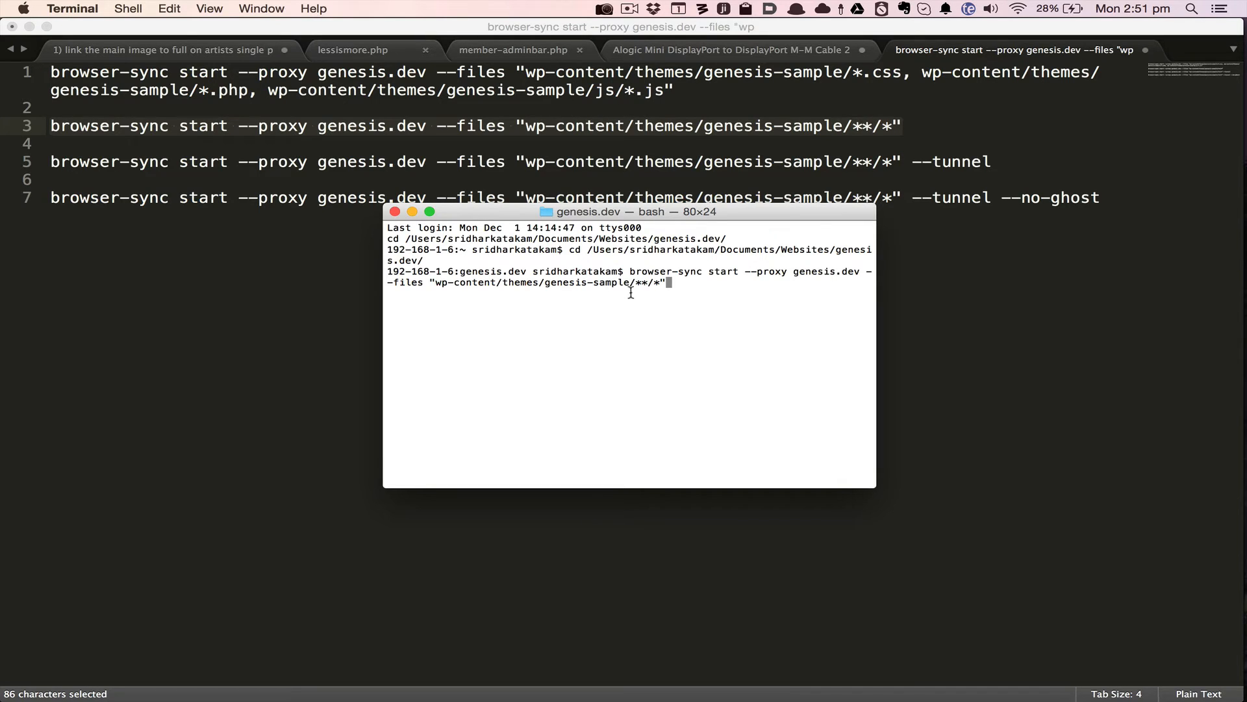
{"action": "mouse_move", "coordinate": [597, 292]}
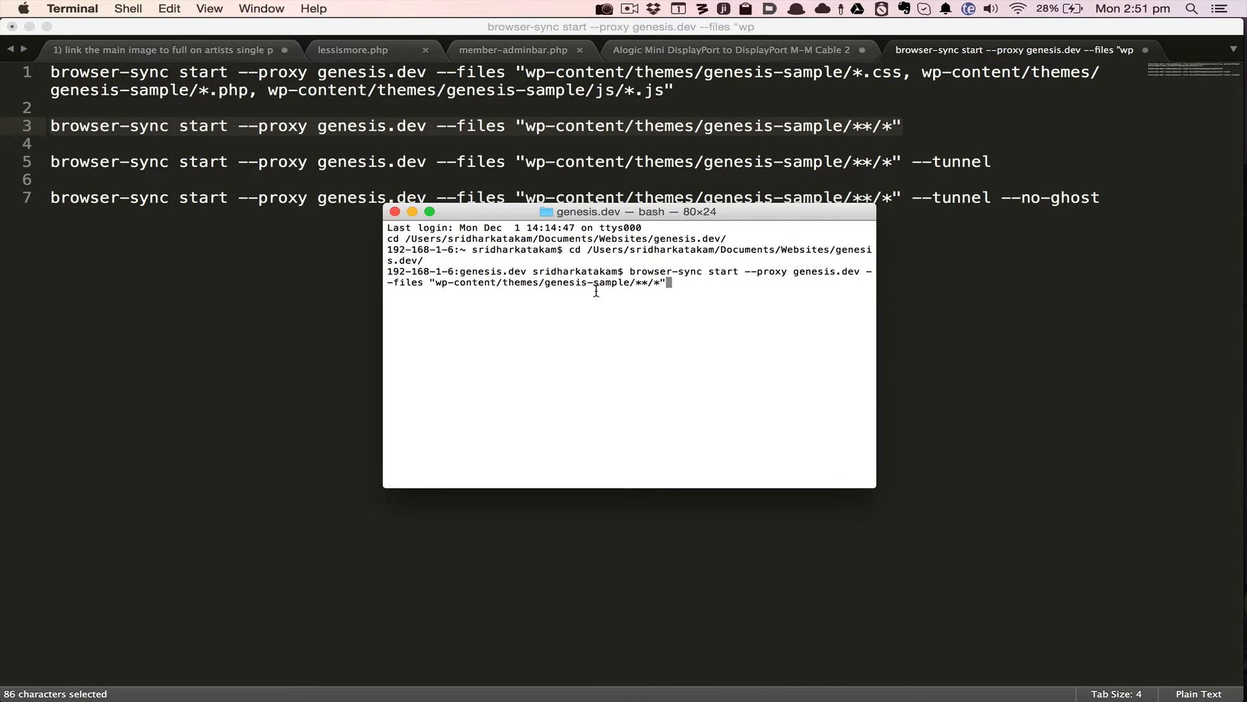
Run browser-sync start --proxy genesis.dev watching wp-content/themes/genesis-sample/**/*.
{"action": "key", "text": "Return"}
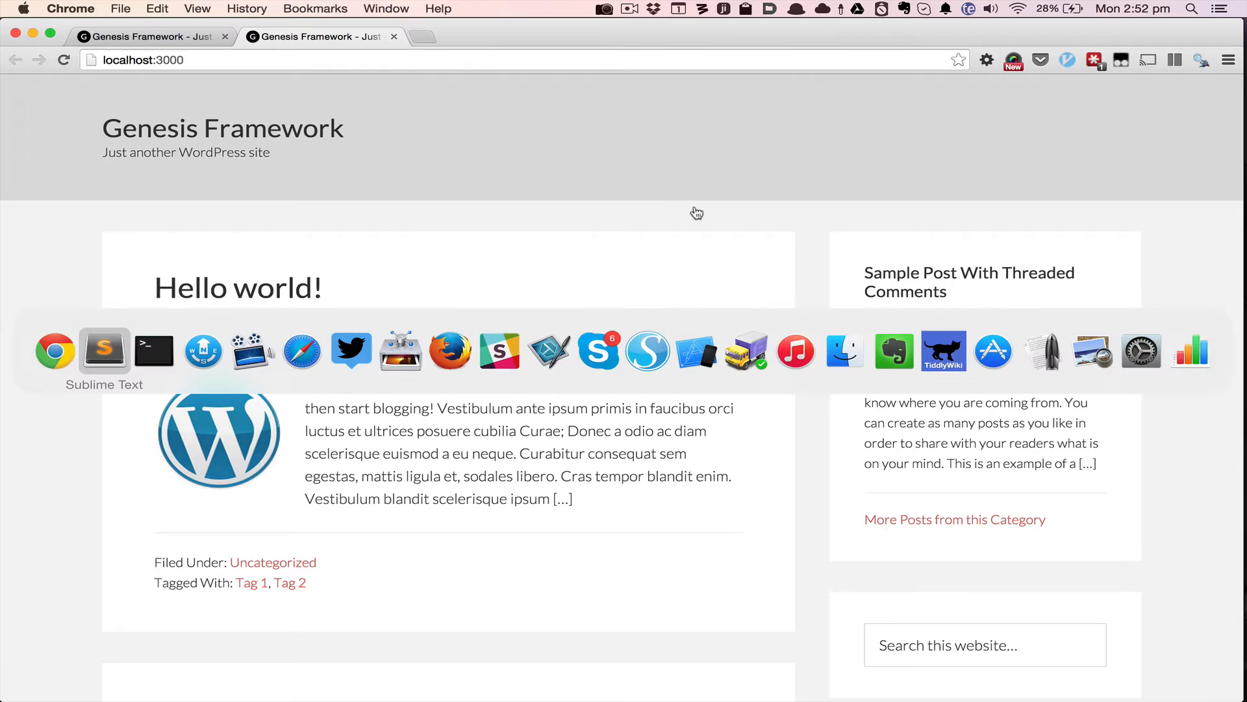
View the Genesis homepage loaded through the BrowserSync proxy at localhost:3000.
{"action": "left_click", "coordinate": [104, 351]}
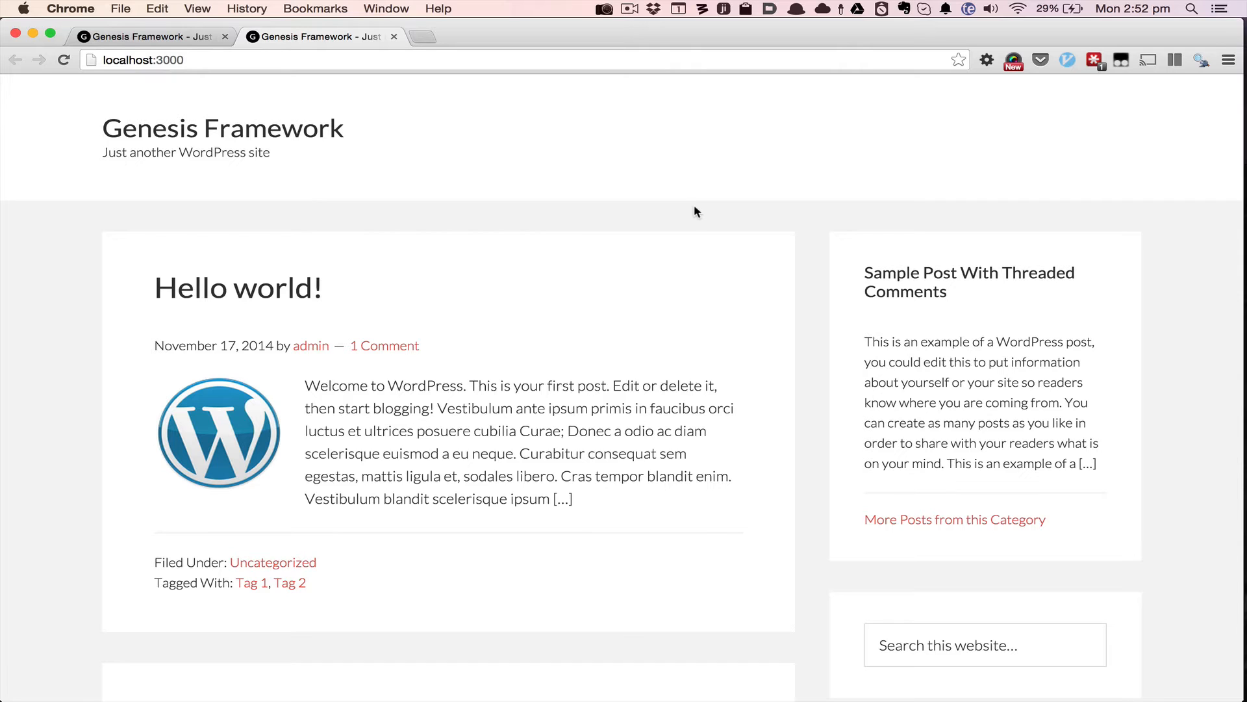
{"action": "mouse_move", "coordinate": [558, 199]}
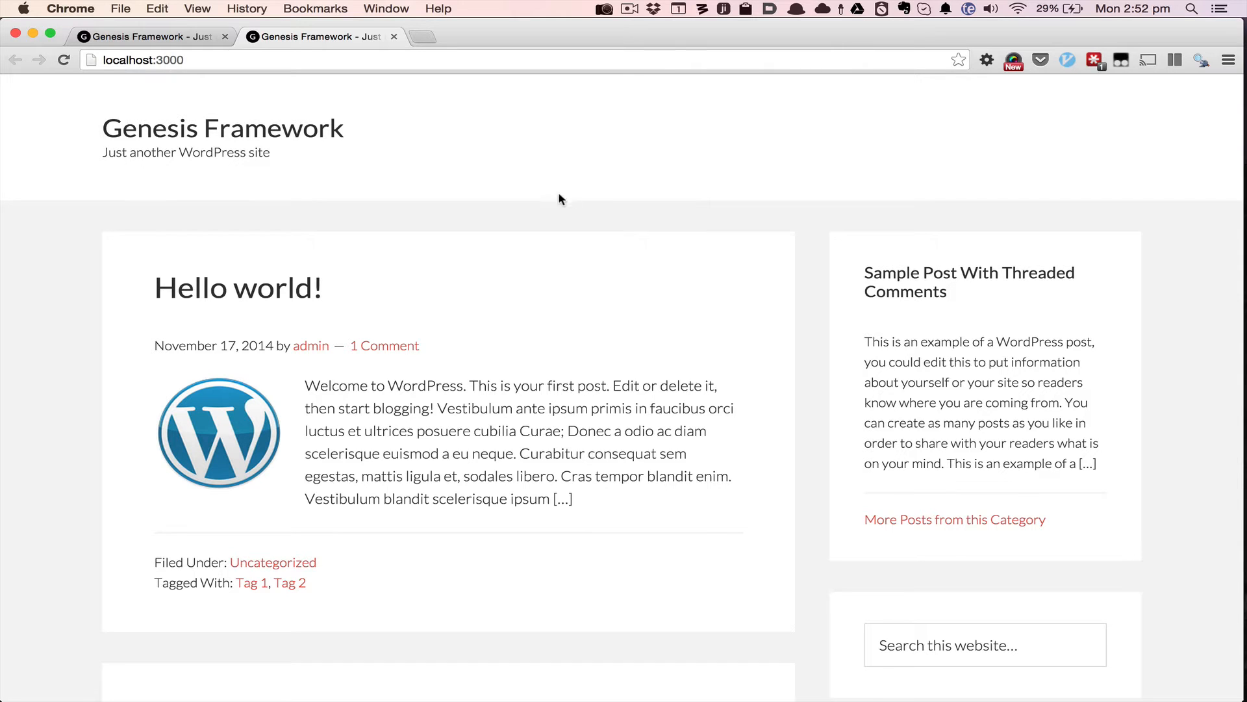
{"action": "mouse_move", "coordinate": [593, 184]}
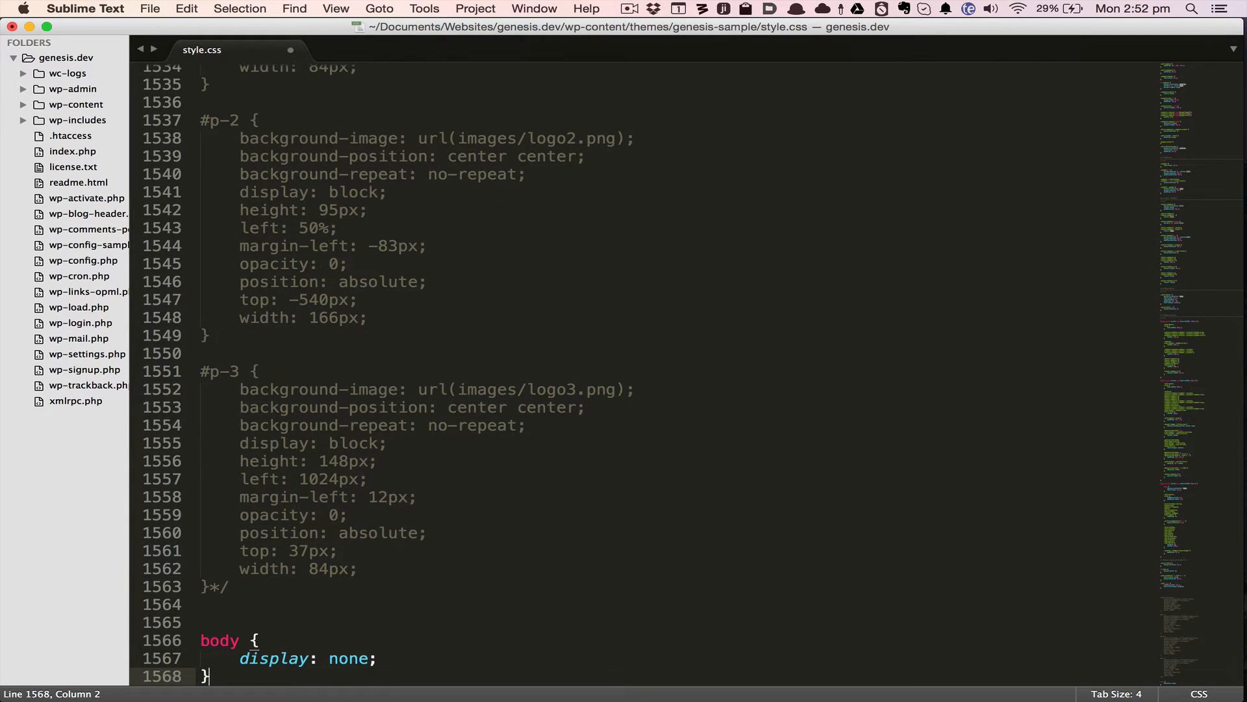
Save style.css with body { display: none; } added at the bottom.
{"action": "key", "text": "cmd+s"}
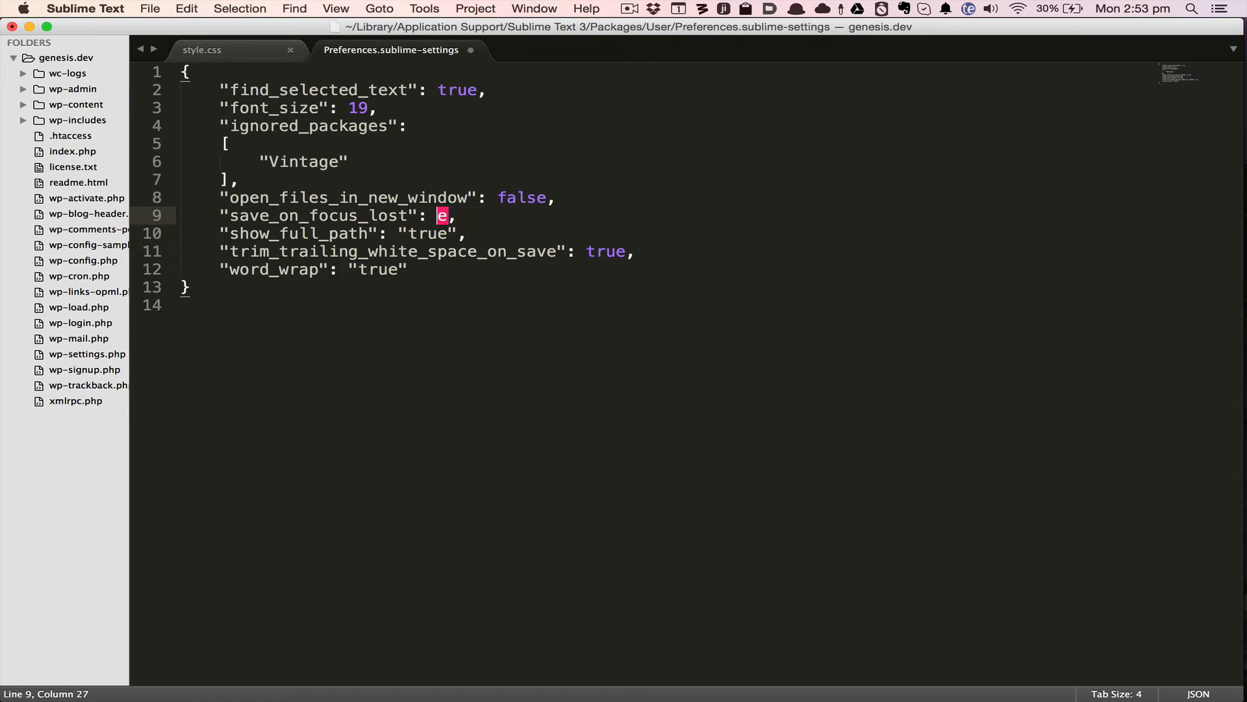
Set save_on_focus_lost to true in Preferences and return to style.css.
{"action": "type", "text": "rue"}
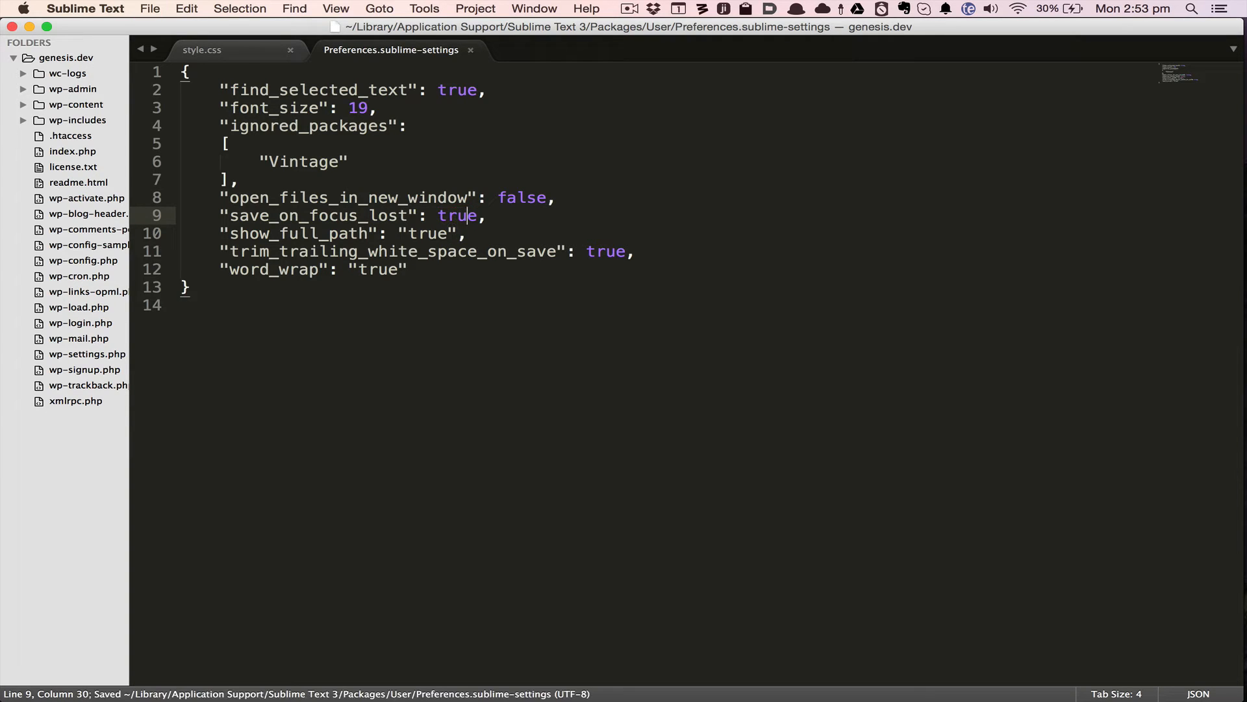
{"action": "left_click", "coordinate": [216, 50]}
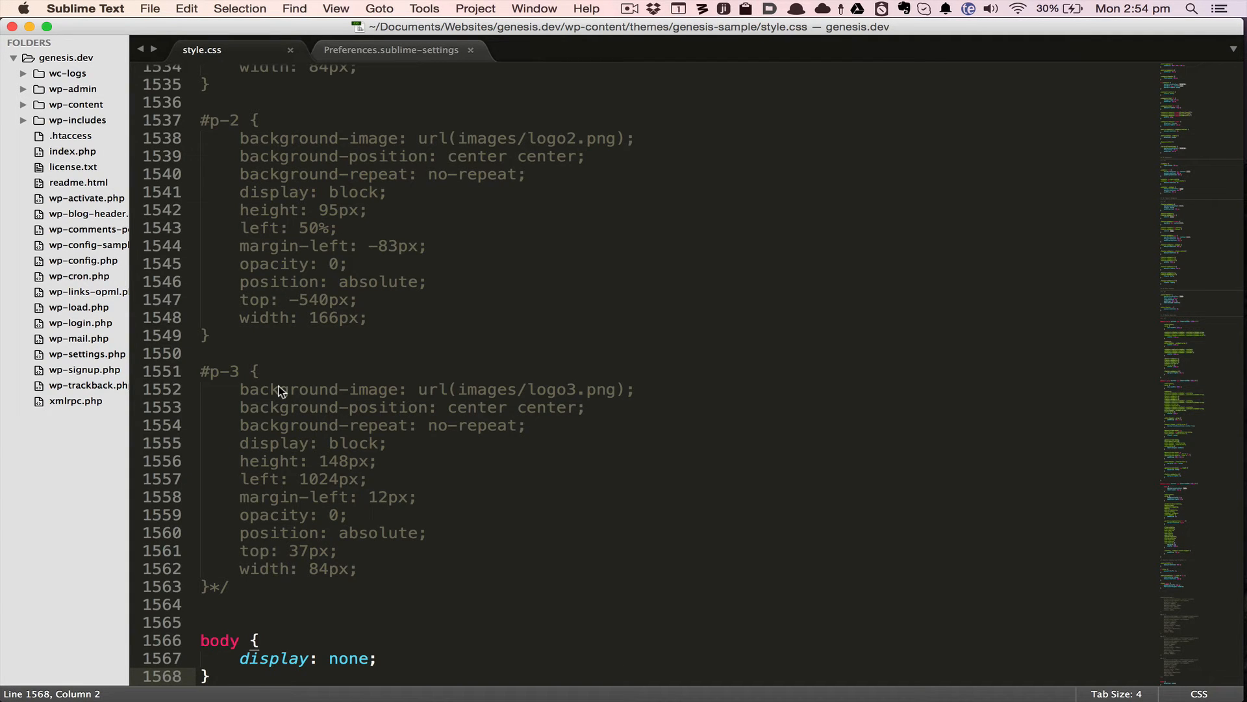
Delete the body { display: none; } rule, check Chrome, and bring up the project file list.
{"action": "left_click", "coordinate": [200, 640]}
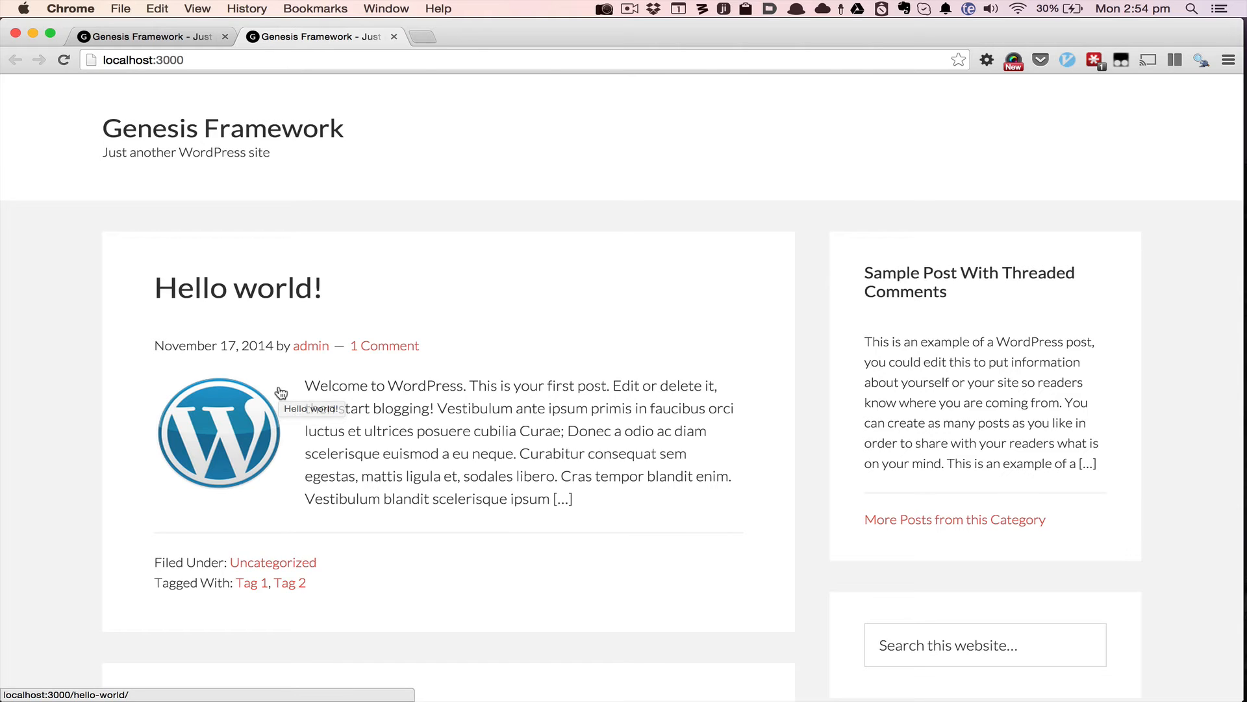
{"action": "key", "text": "cmd+tab"}
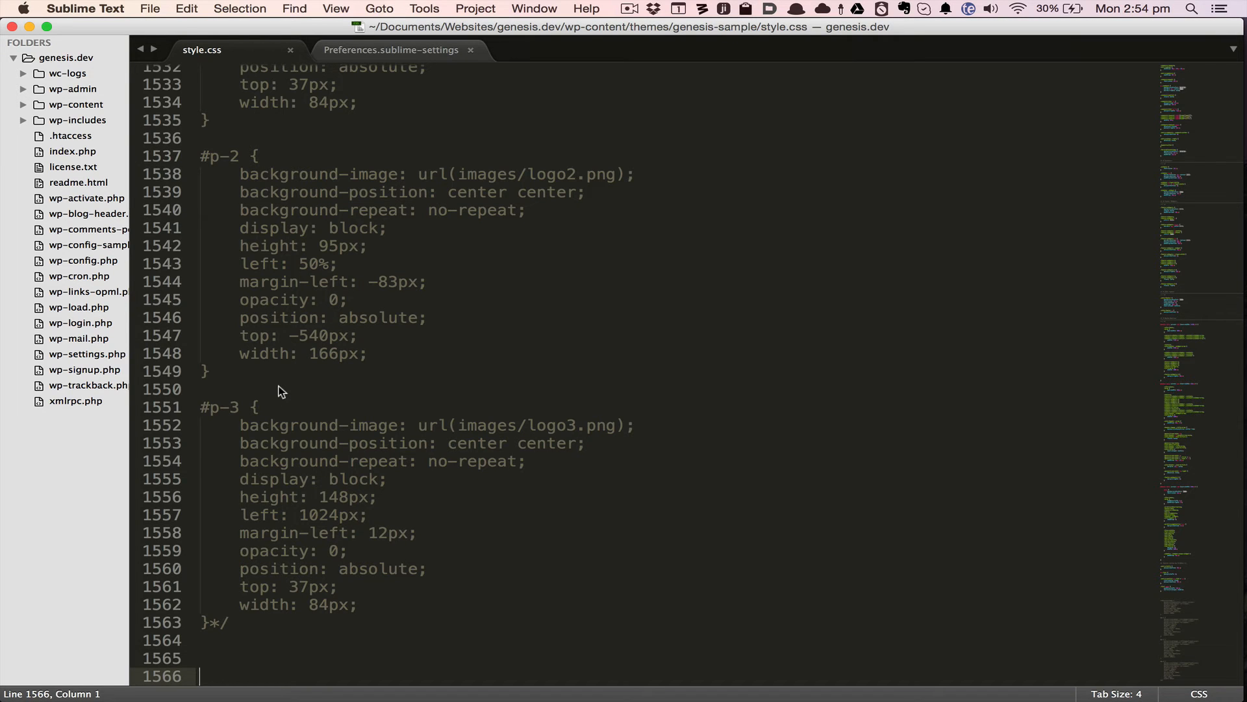
{"action": "key", "text": "cmd+p"}
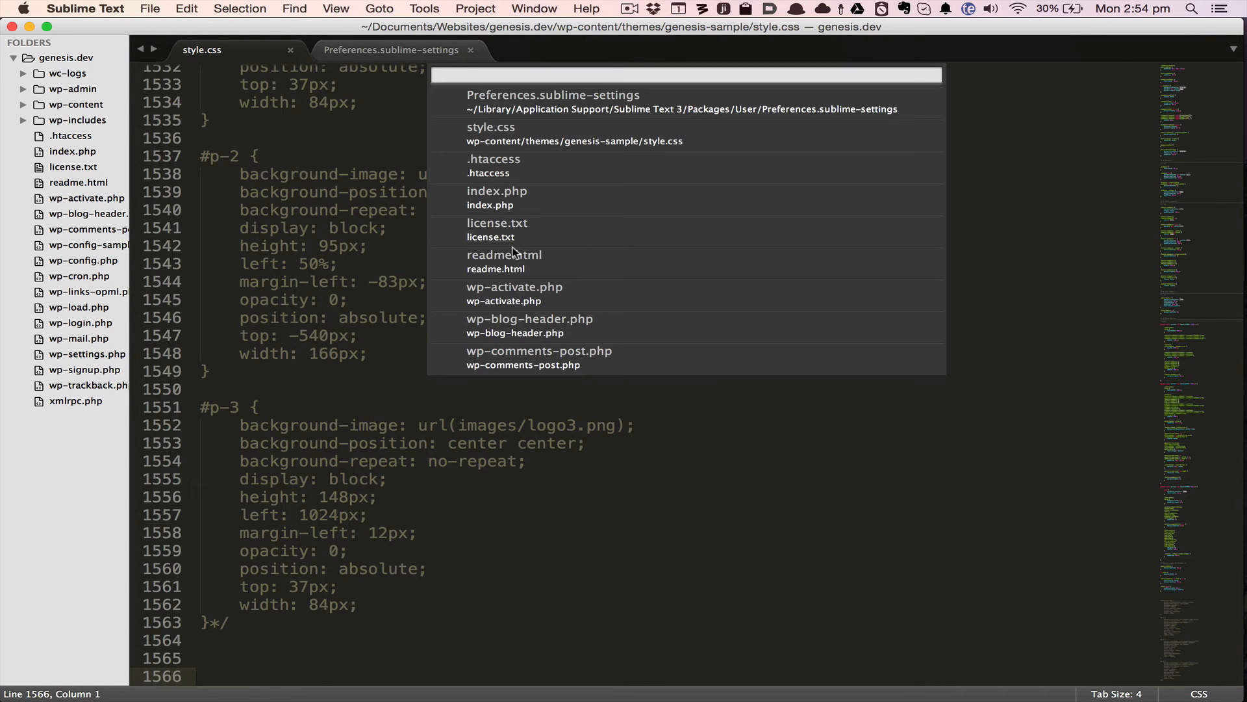
In functions.php add add_action('genesis_after_header', 'sk_test') with an sk_test function echoing "string".
{"action": "type", "text": "sample fun"}
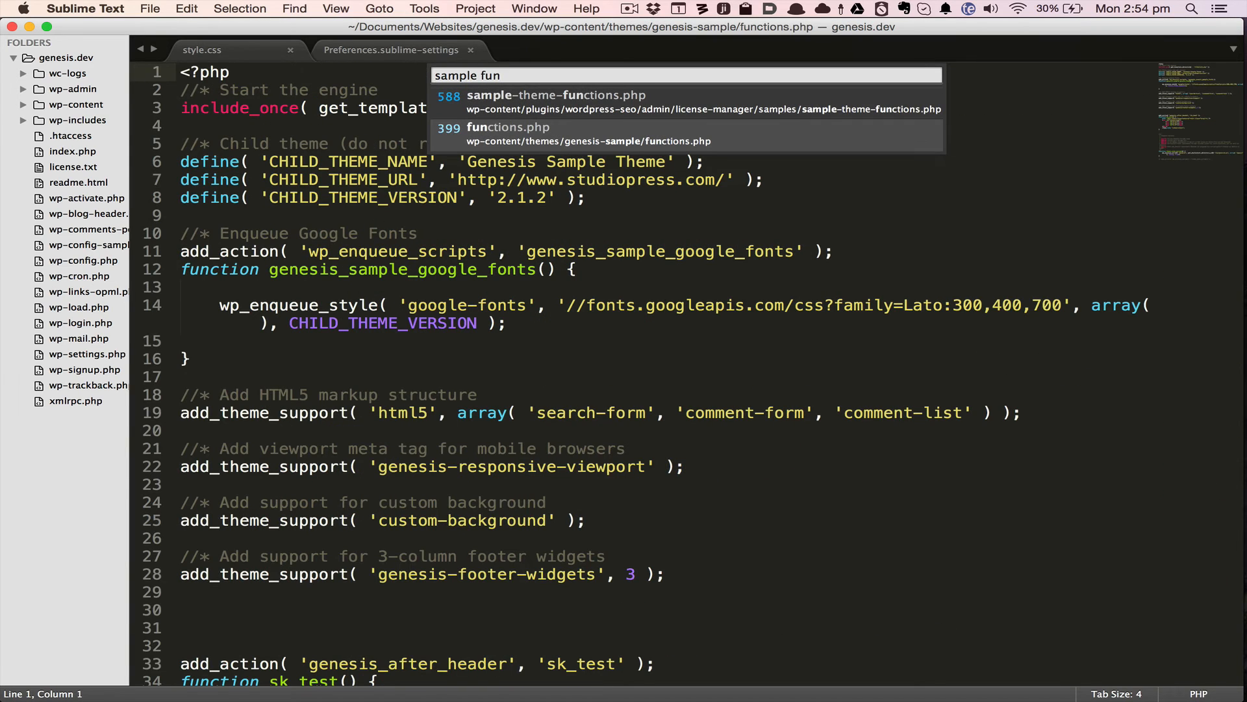
{"action": "left_click", "coordinate": [505, 132]}
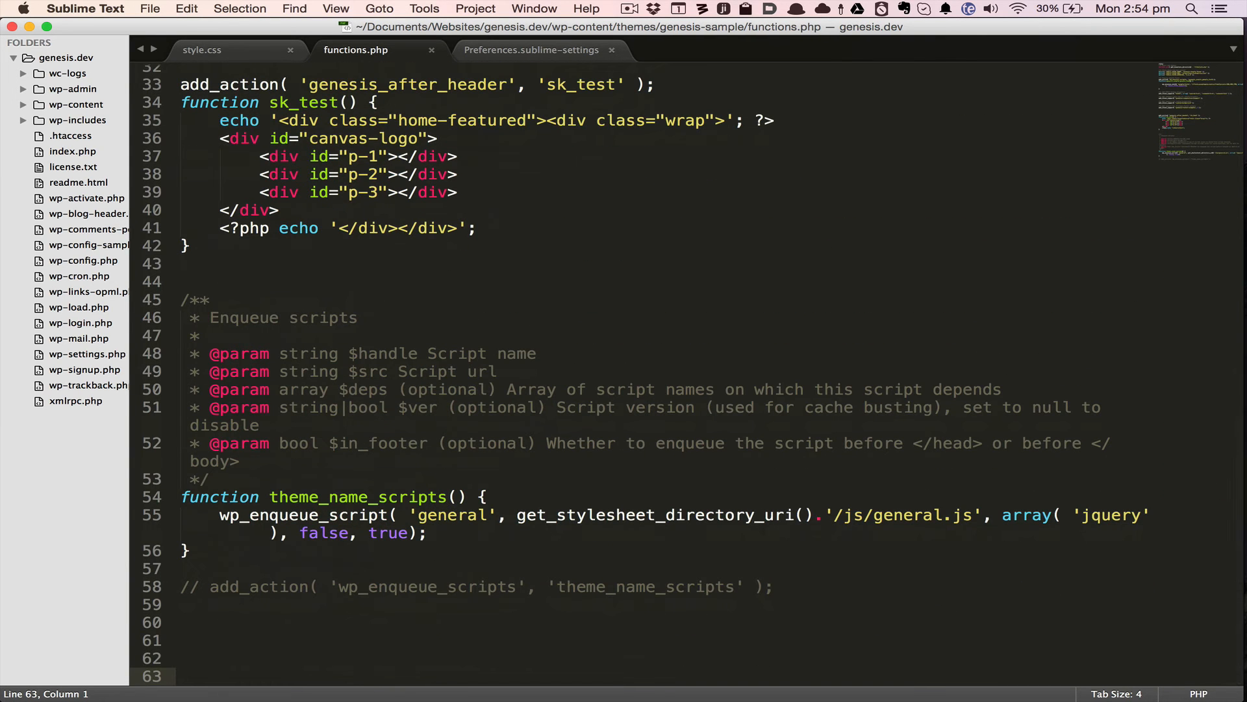
{"action": "type", "text": "add_at"}
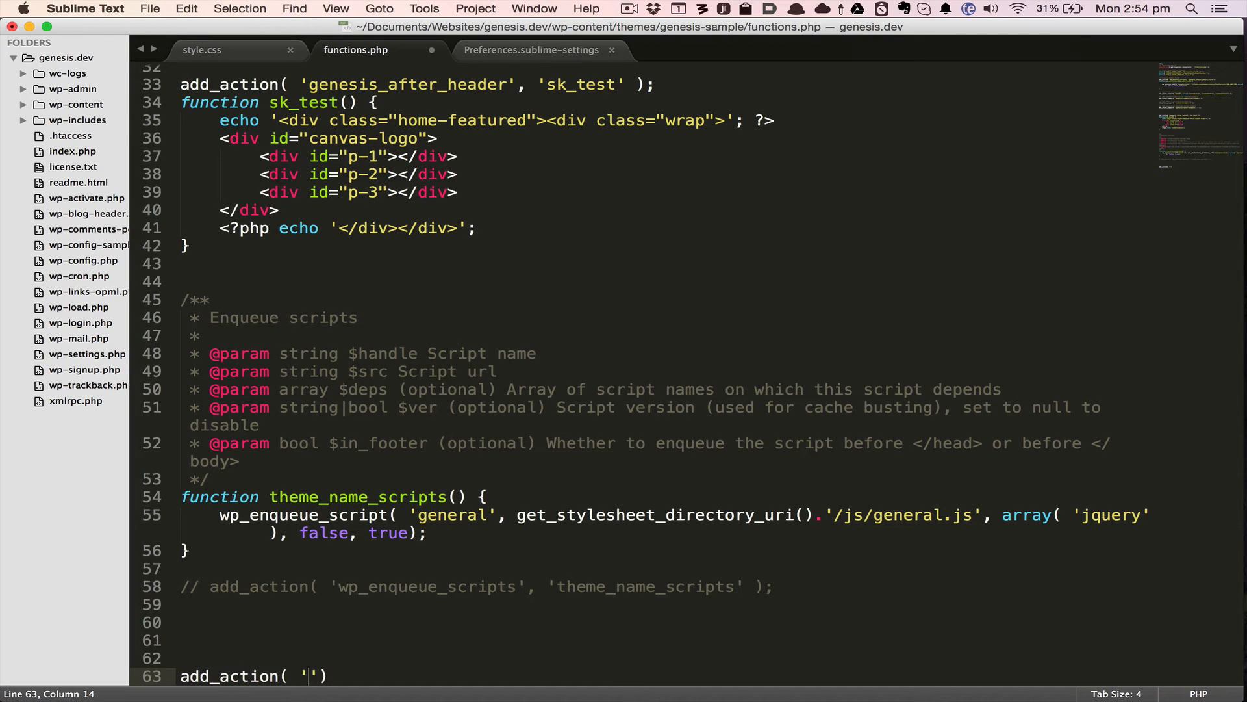
{"action": "type", "text": "genesis_after_header',"}
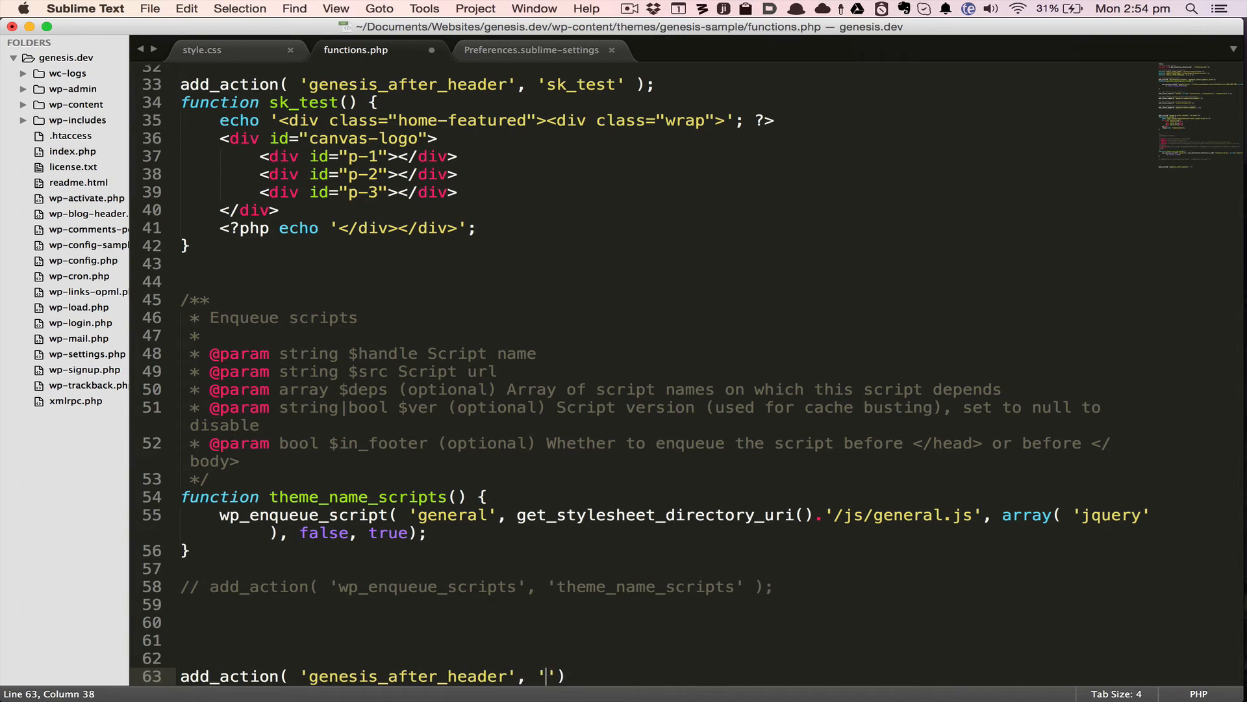
{"action": "type", "text": "sk_test'"}
{"action": "type", "text": "function sk_test"}
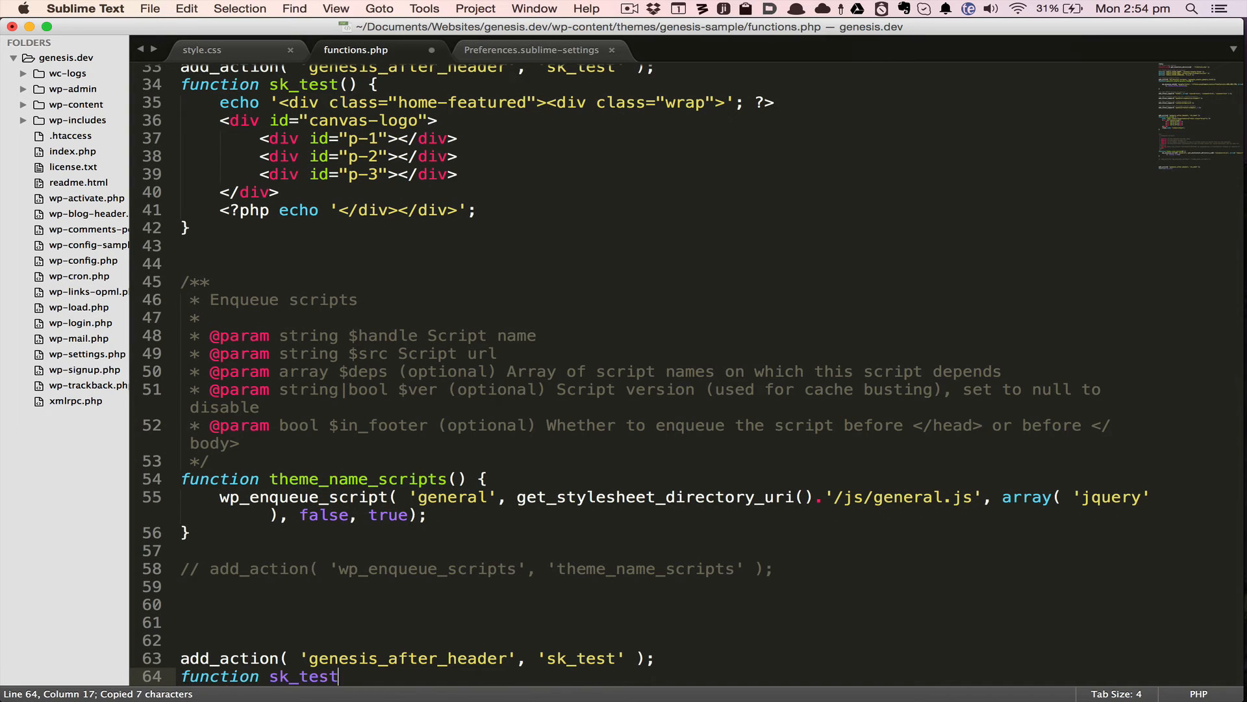
{"action": "type", "text": "() {"}
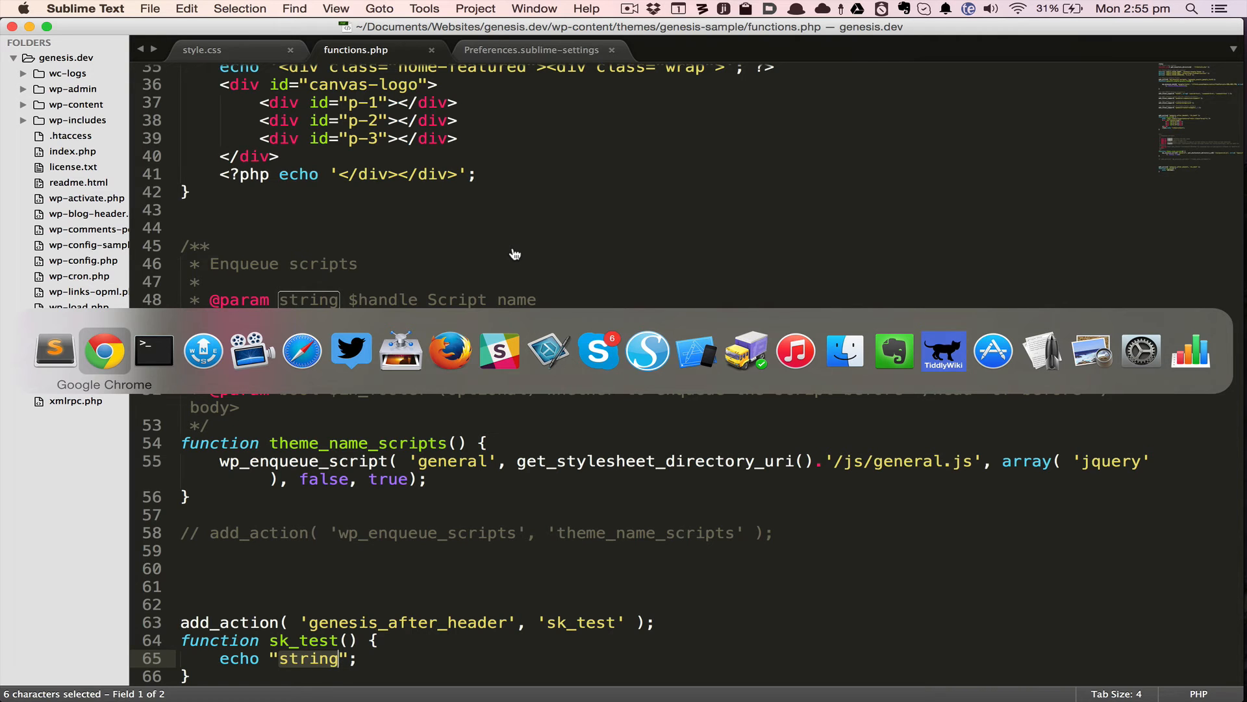
Check the site in Chrome, then start renaming the duplicate function to sk_test1.
{"action": "left_click", "coordinate": [104, 351]}
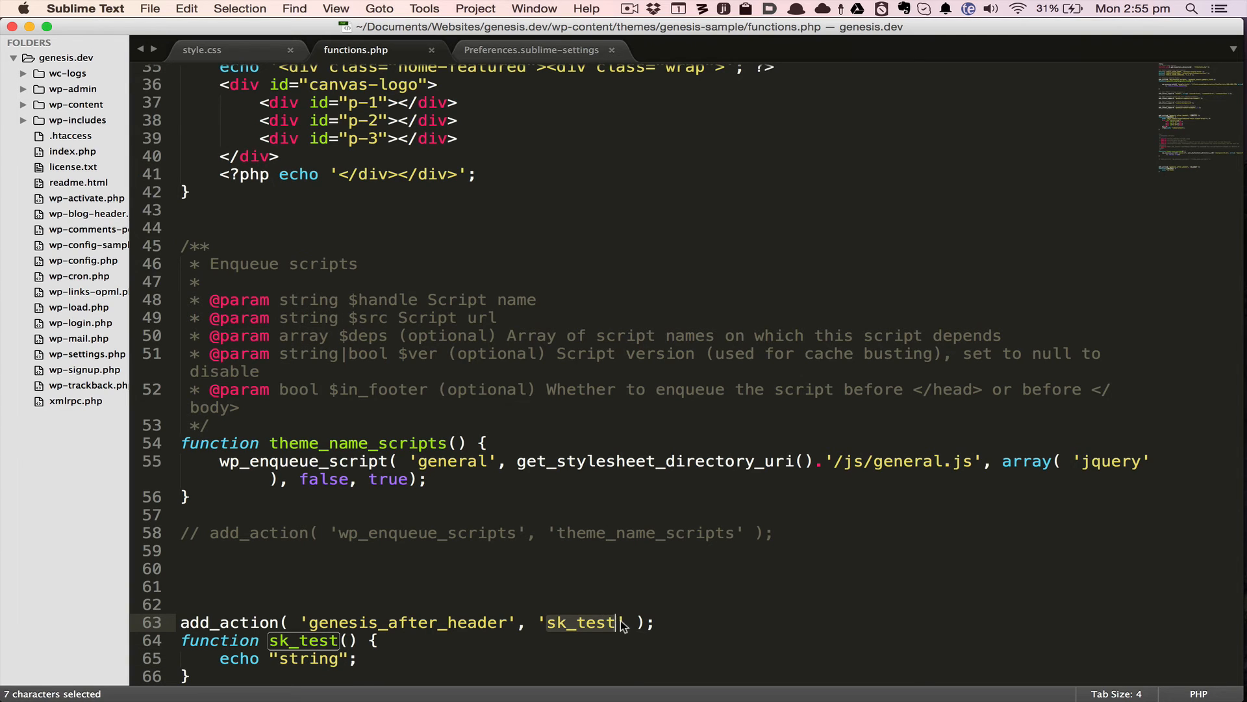
{"action": "type", "text": "1"}
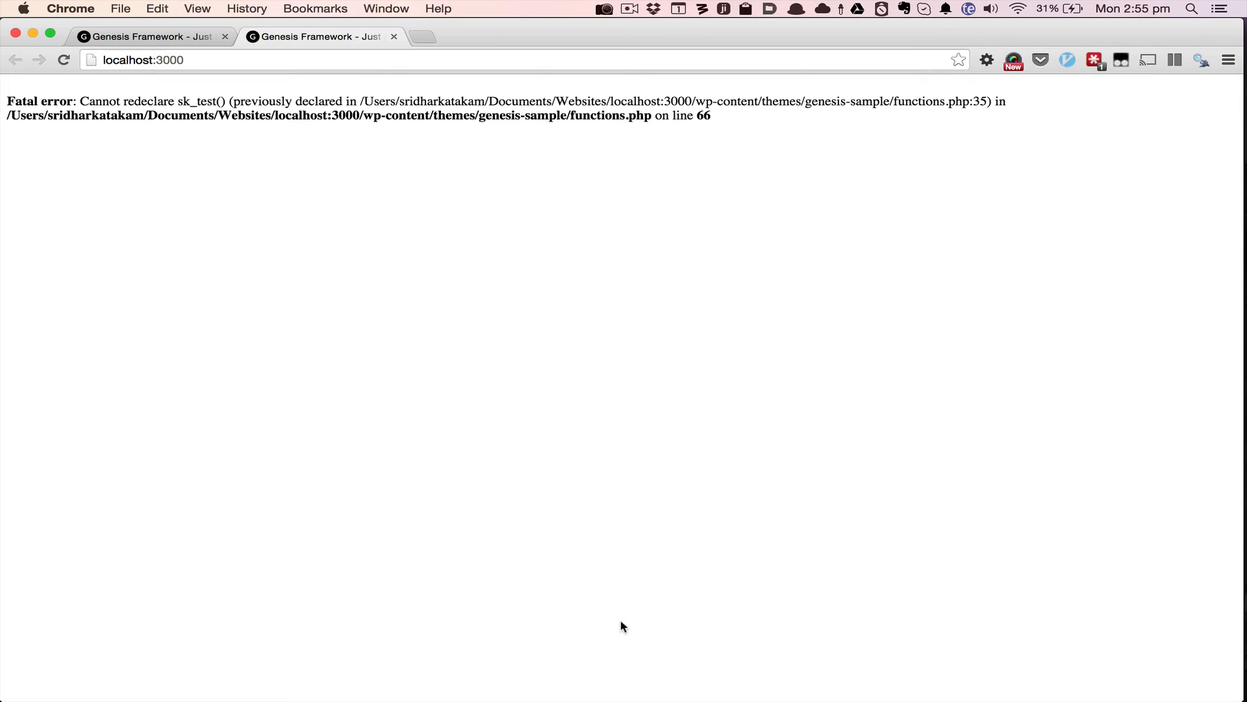
Finish the sk_test1 rename and change the echo to "stringz" so the site loads again.
{"action": "left_click", "coordinate": [64, 61]}
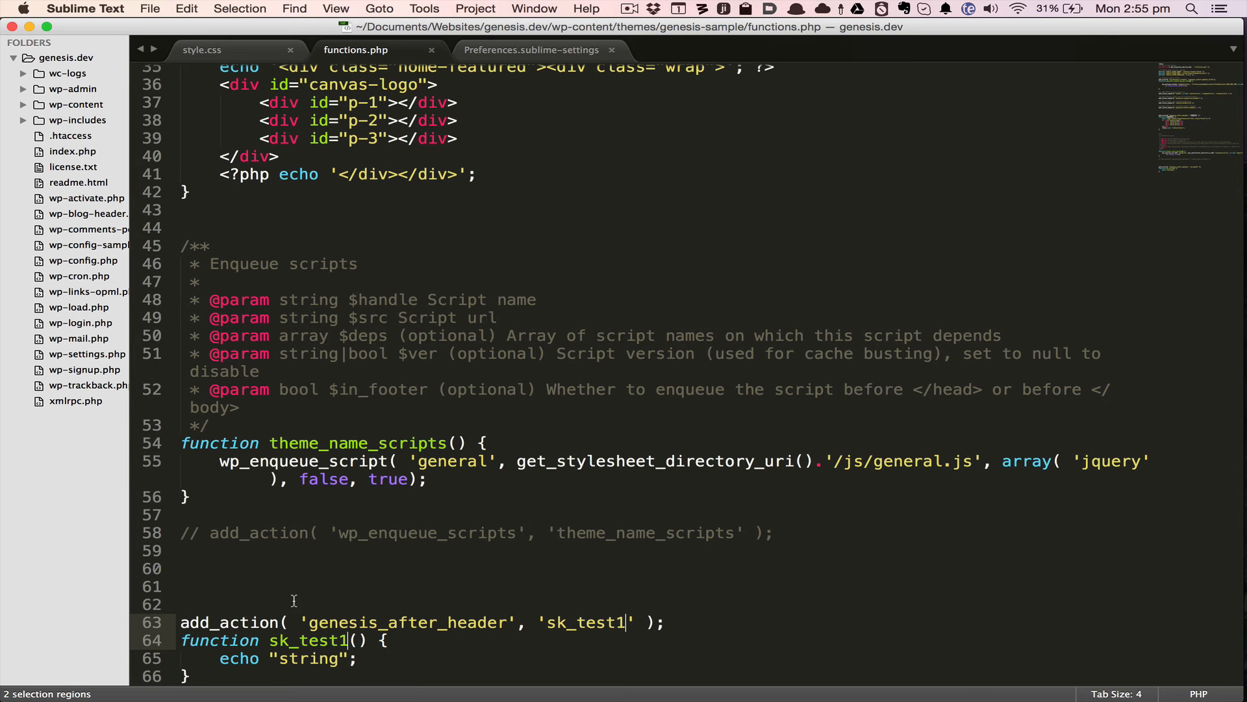
{"action": "type", "text": "z"}
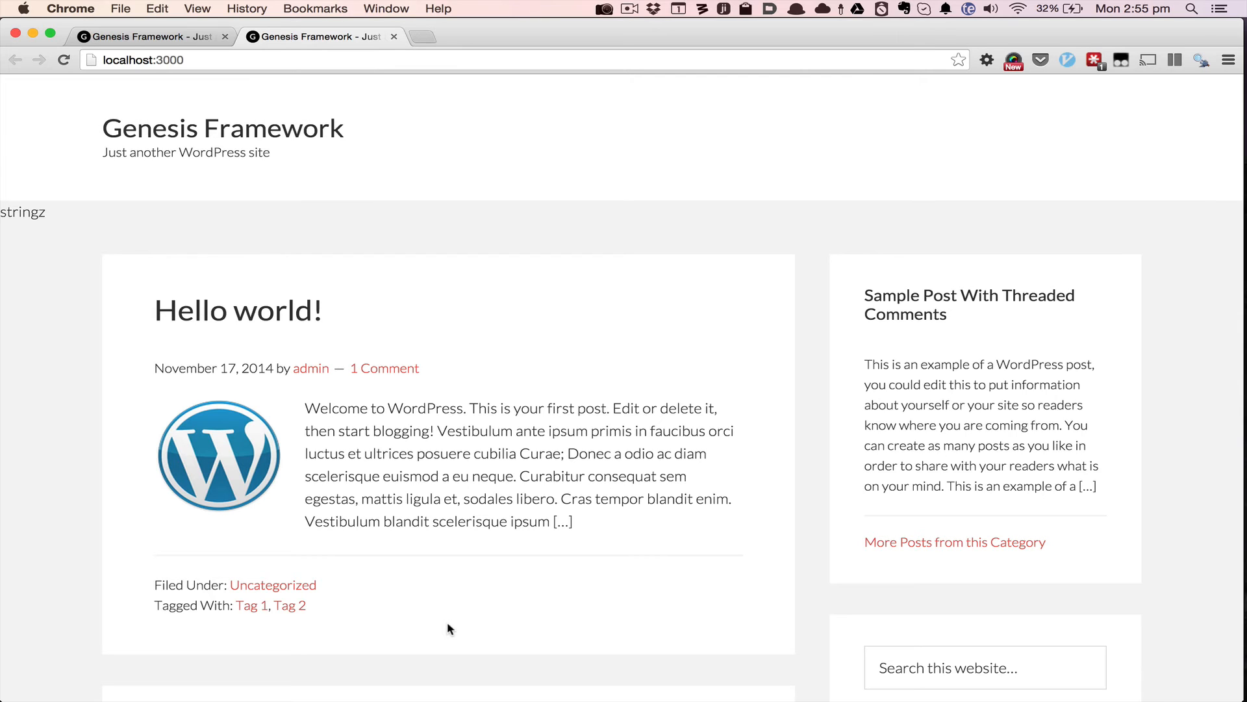
{"action": "mouse_move", "coordinate": [732, 334]}
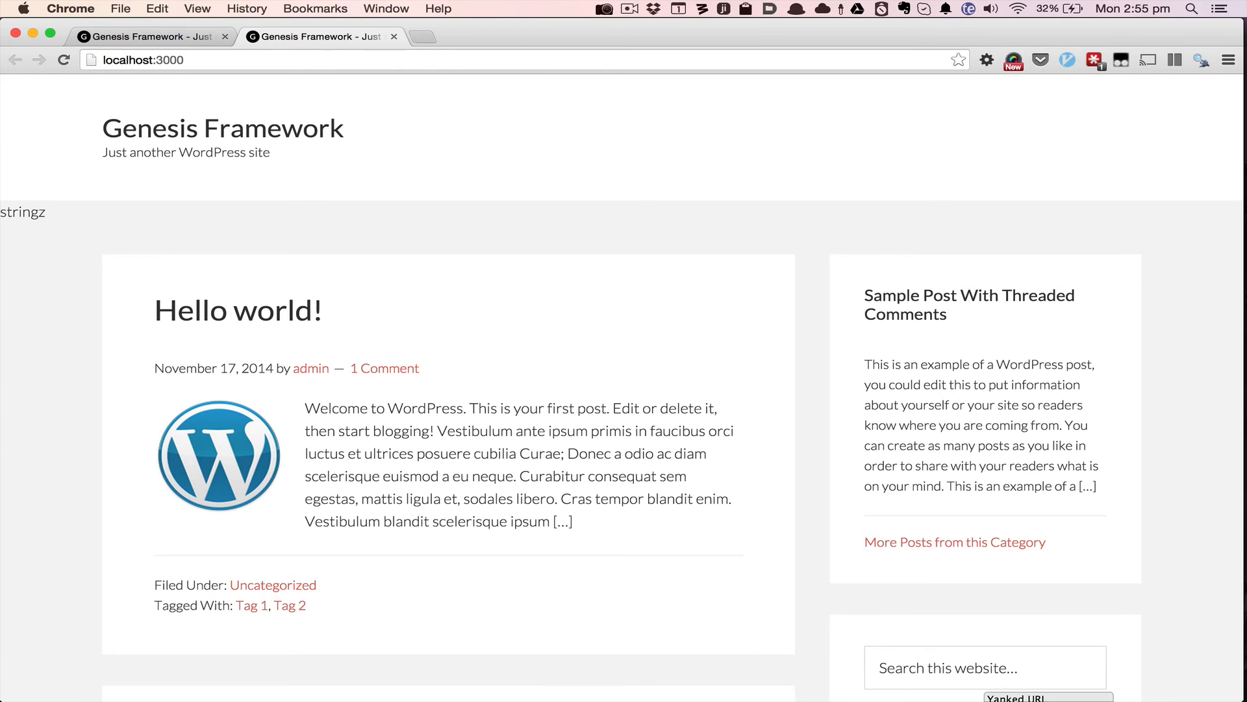
{"action": "mouse_move", "coordinate": [450, 351]}
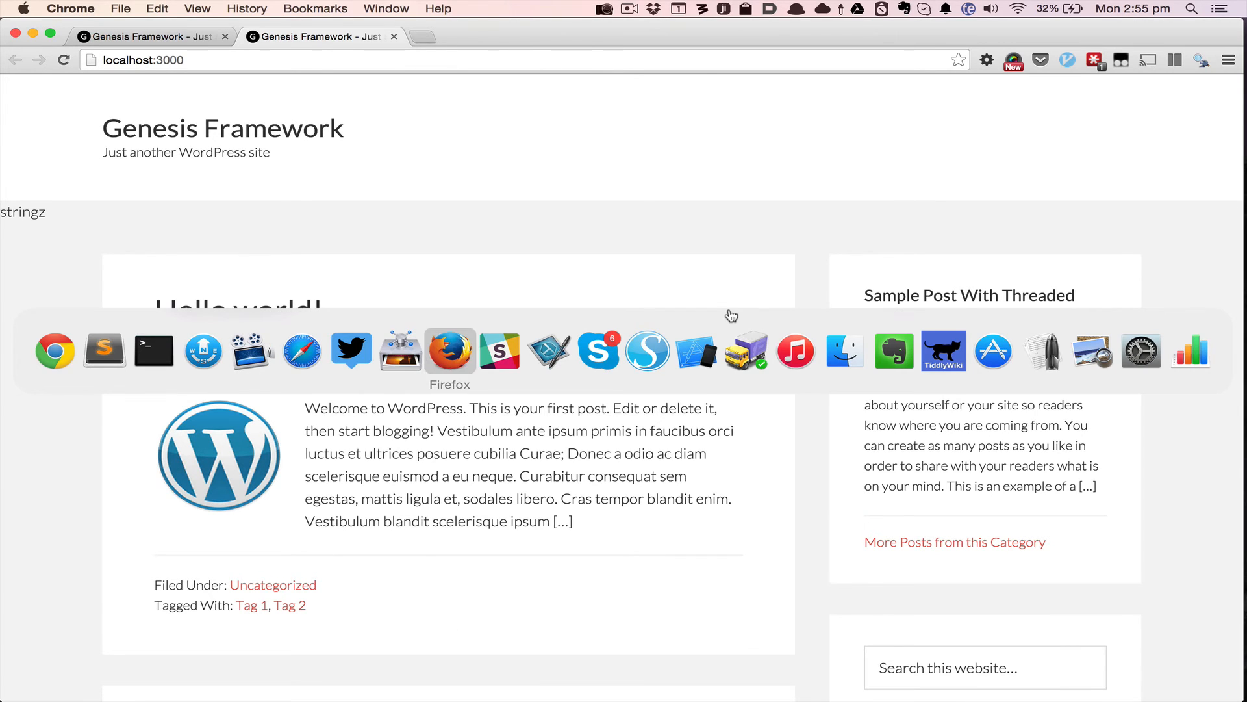
View localhost:3000 in Firefox connected to BrowserSync and scroll down the page.
{"action": "left_click", "coordinate": [449, 351]}
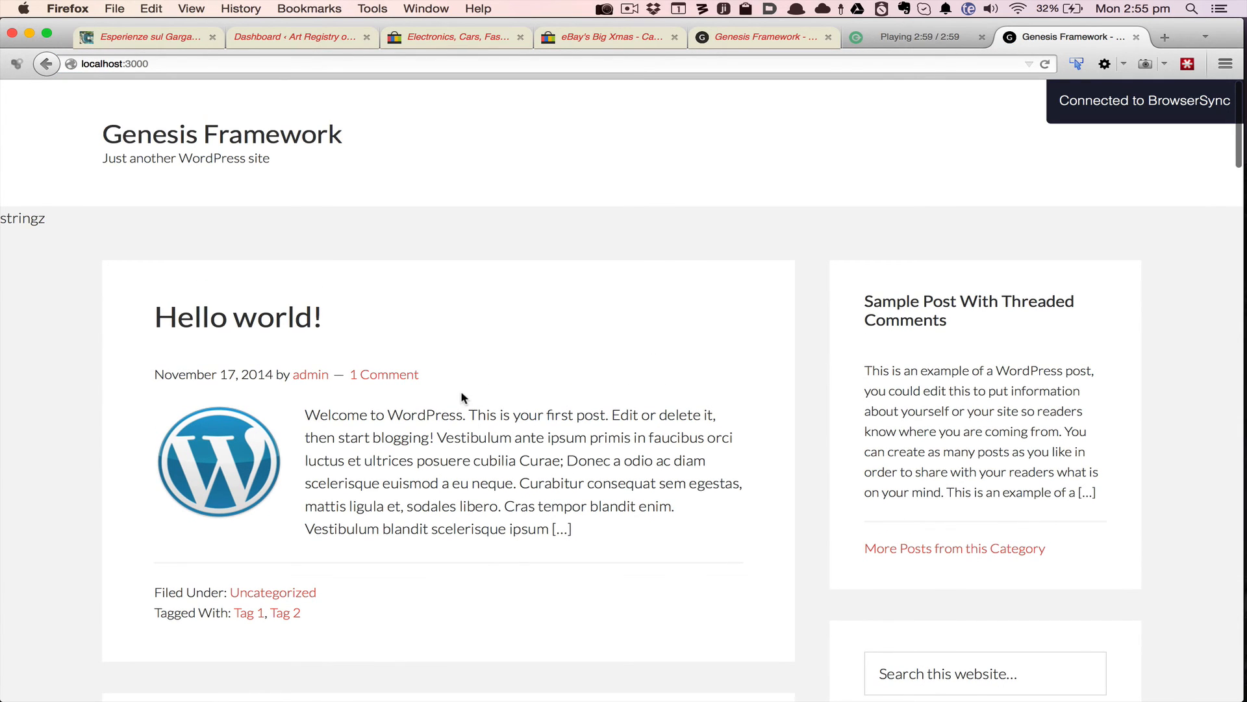
{"action": "scroll", "scroll_direction": "down", "scroll_amount": 3}
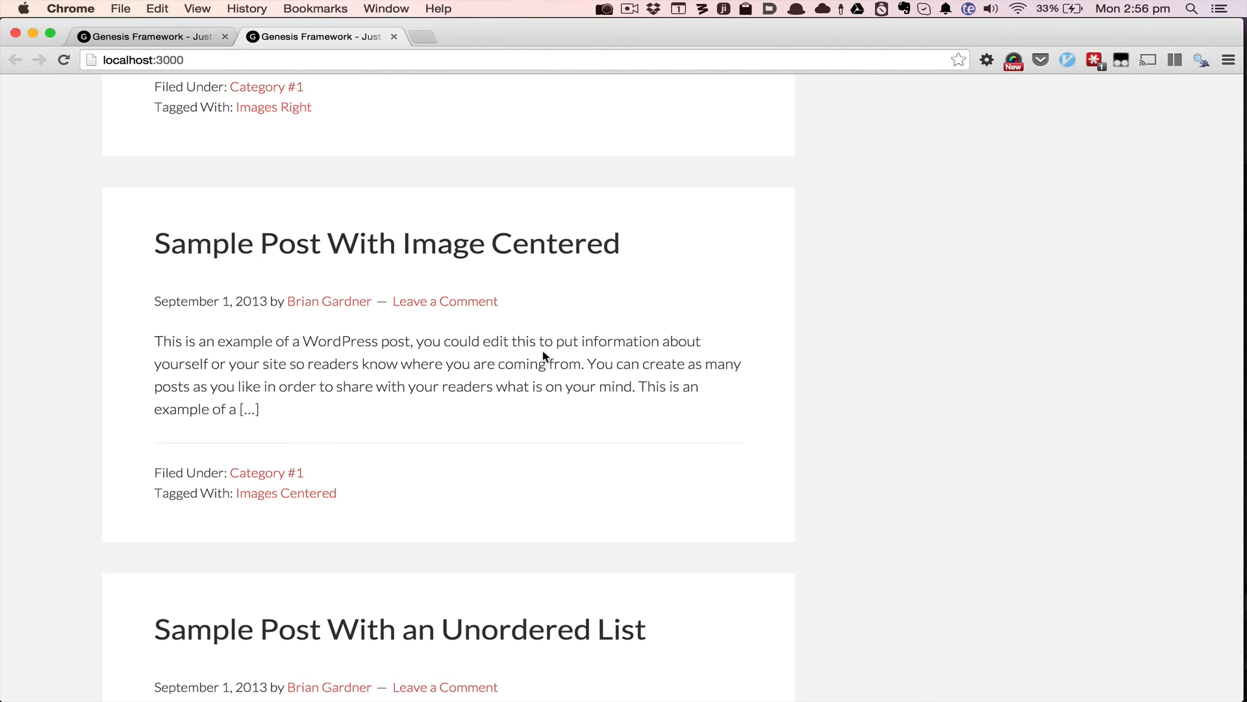
Scroll down through the blog posts at localhost:3000 so Firefox follows to the same spot.
{"action": "scroll", "scroll_direction": "down", "scroll_amount": 3}
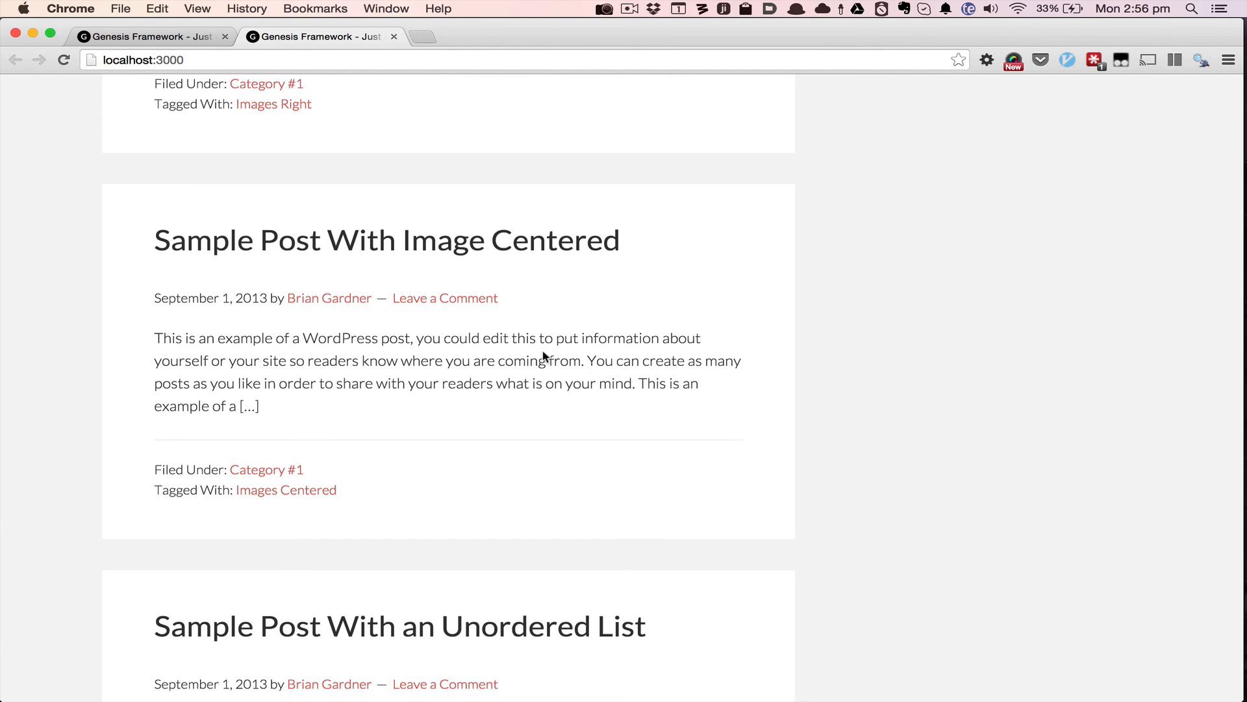
{"action": "scroll", "scroll_direction": "down", "scroll_amount": 3}
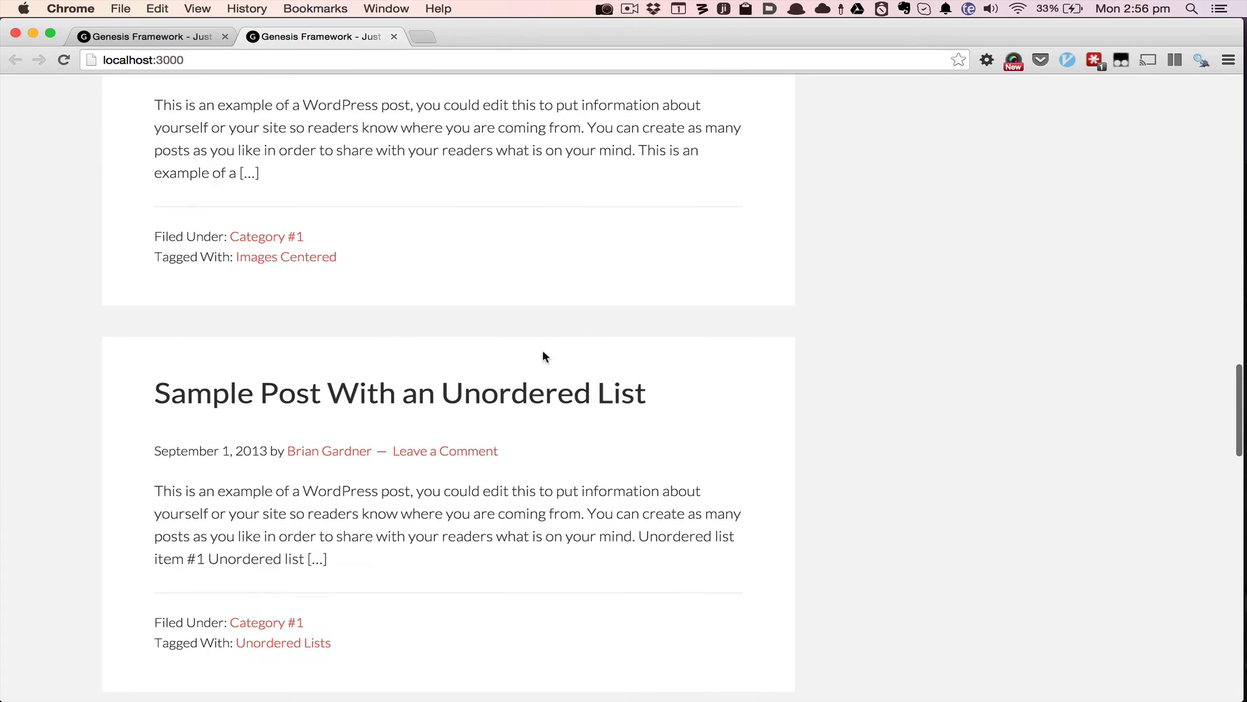
{"action": "scroll", "scroll_direction": "down", "scroll_amount": 3}
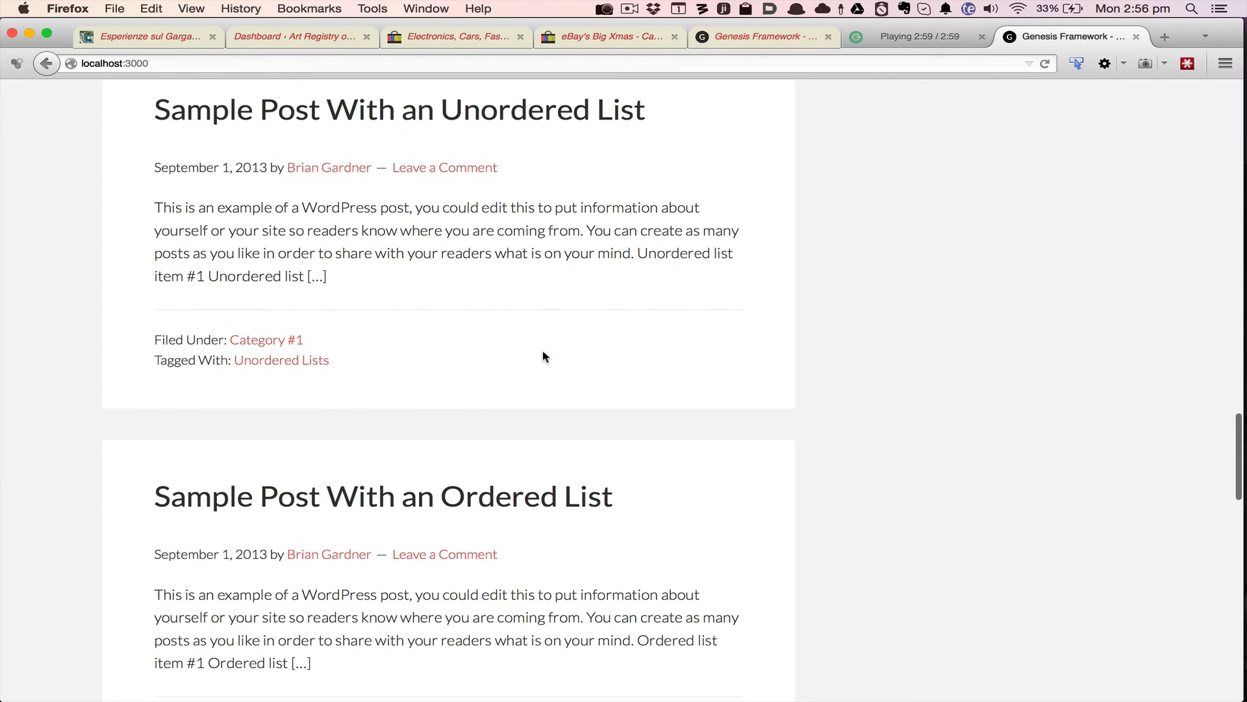
{"action": "scroll", "scroll_direction": "down", "scroll_amount": 3}
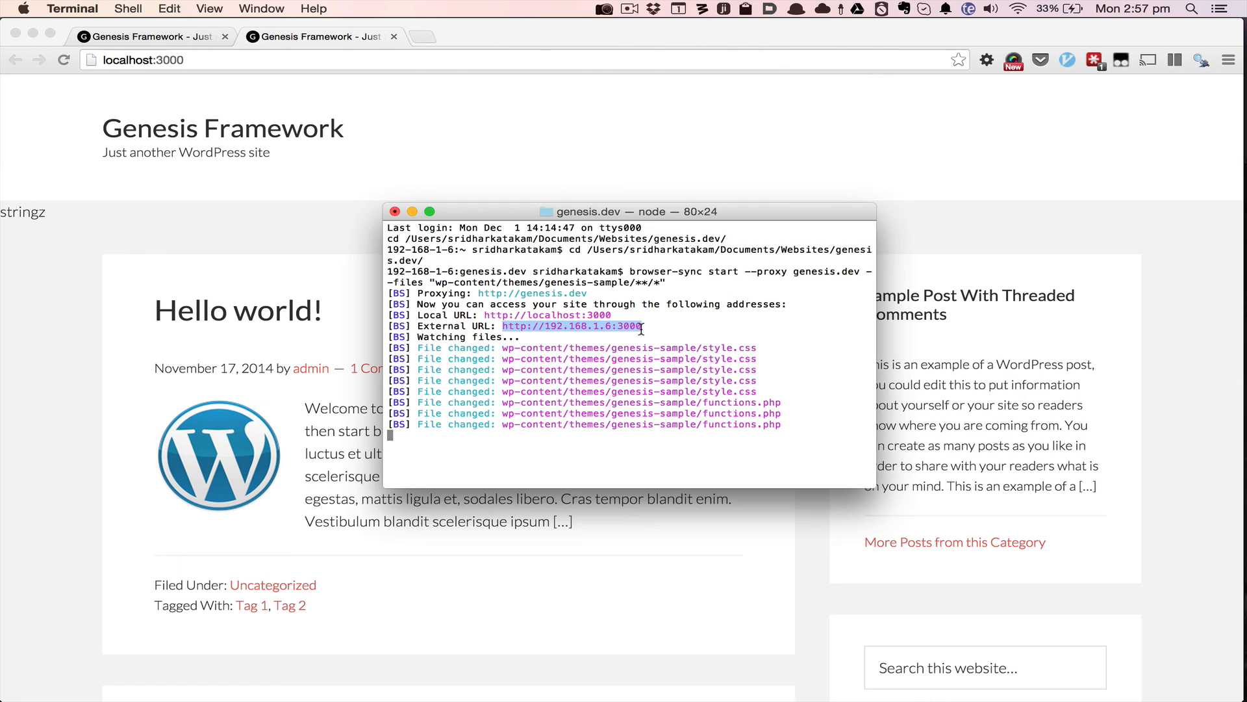
{"action": "mouse_move", "coordinate": [924, 242]}
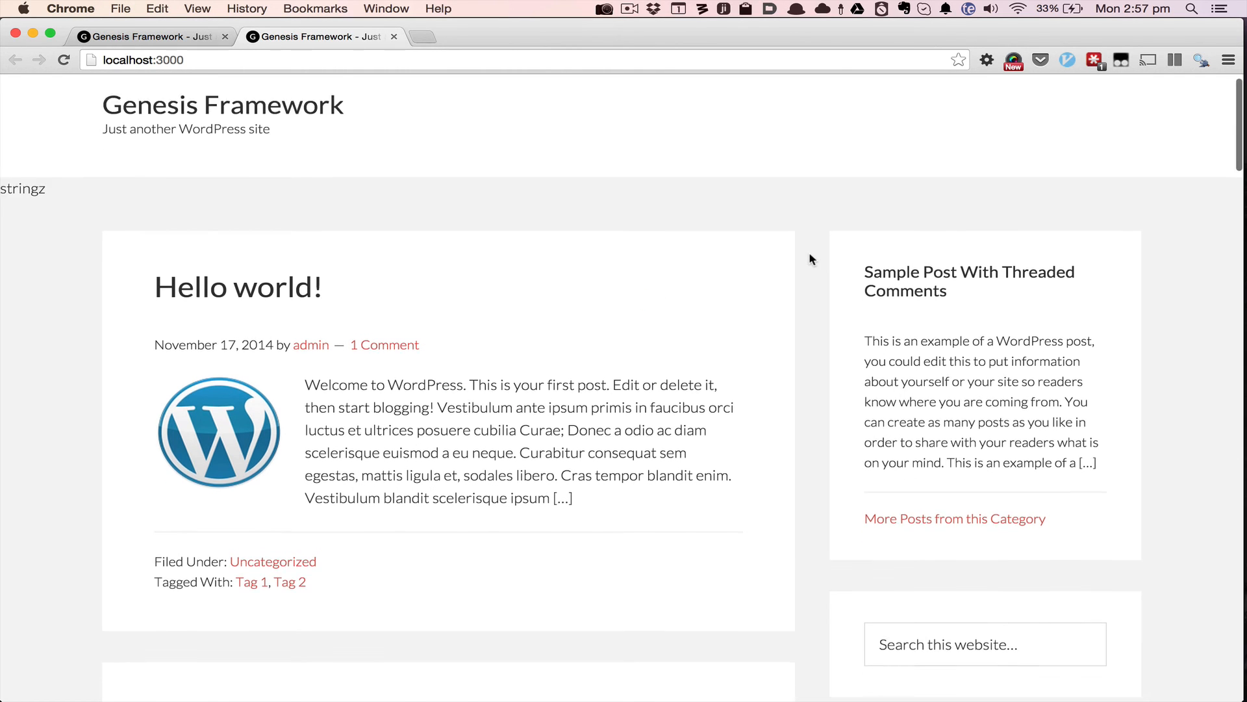
Scroll on through the sample posts on the Genesis homepage back in Chrome.
{"action": "scroll", "scroll_direction": "down", "scroll_amount": 3}
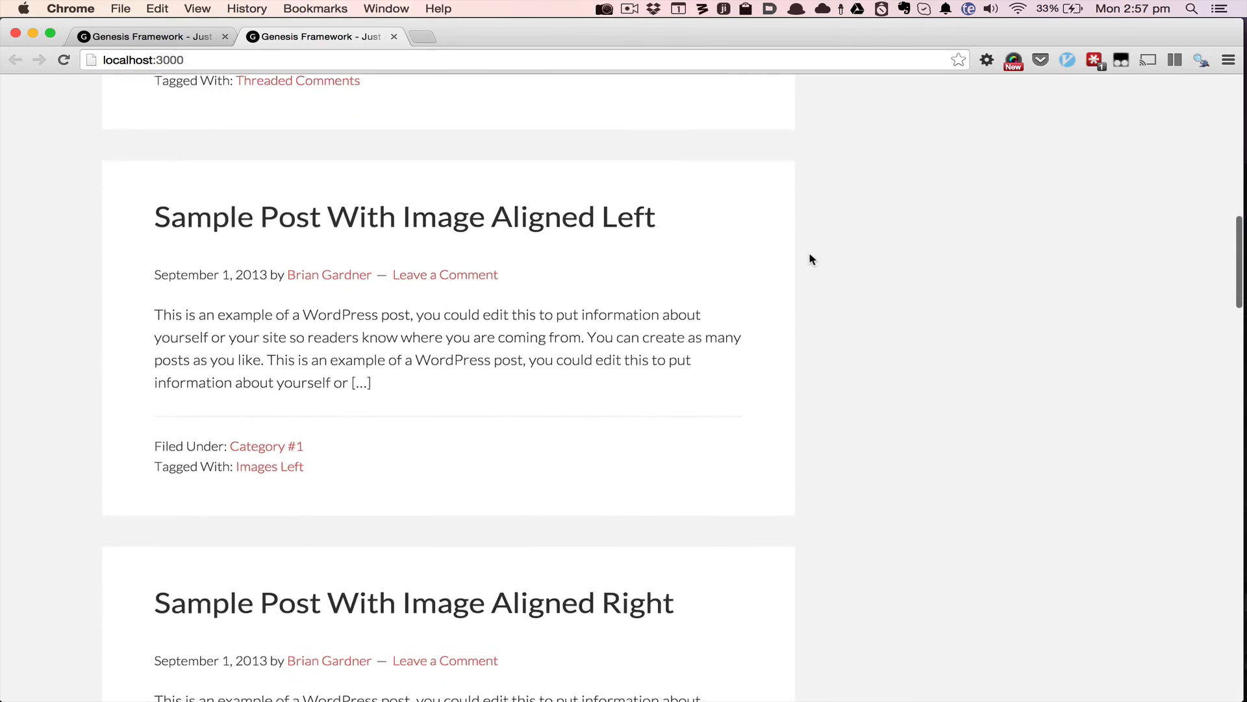
{"action": "scroll", "scroll_direction": "down", "scroll_amount": 3}
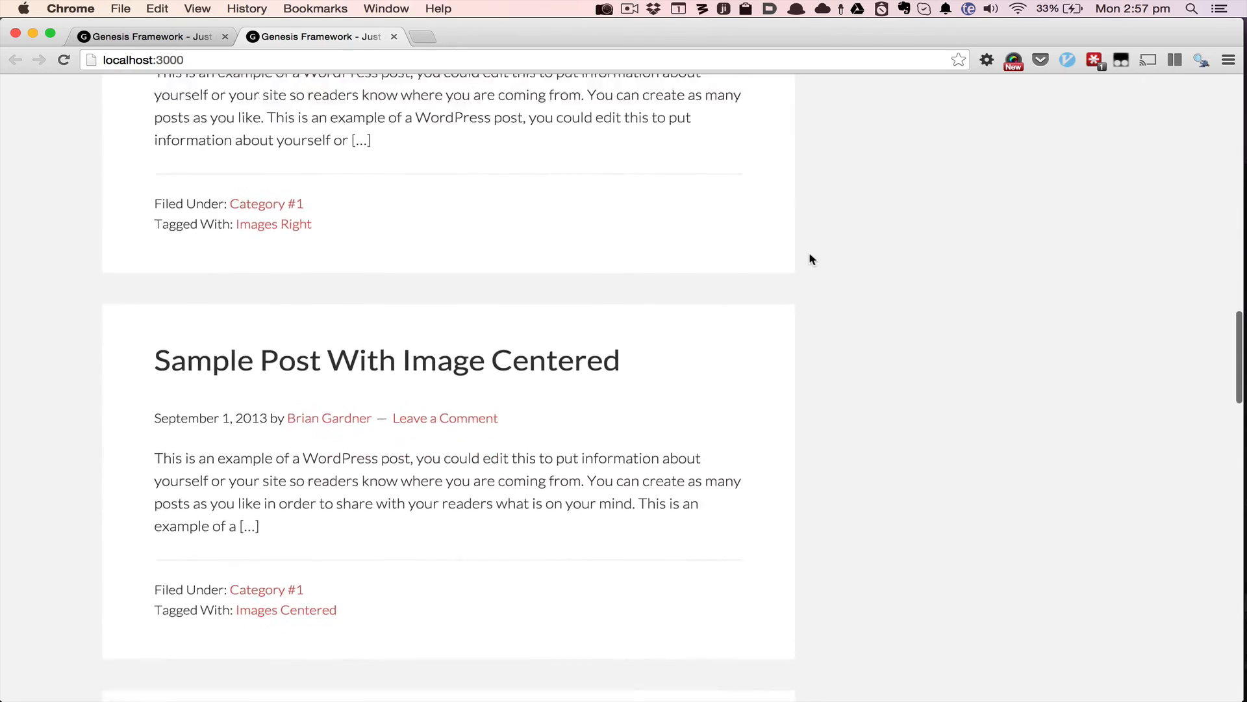
{"action": "scroll", "scroll_direction": "down", "scroll_amount": 3}
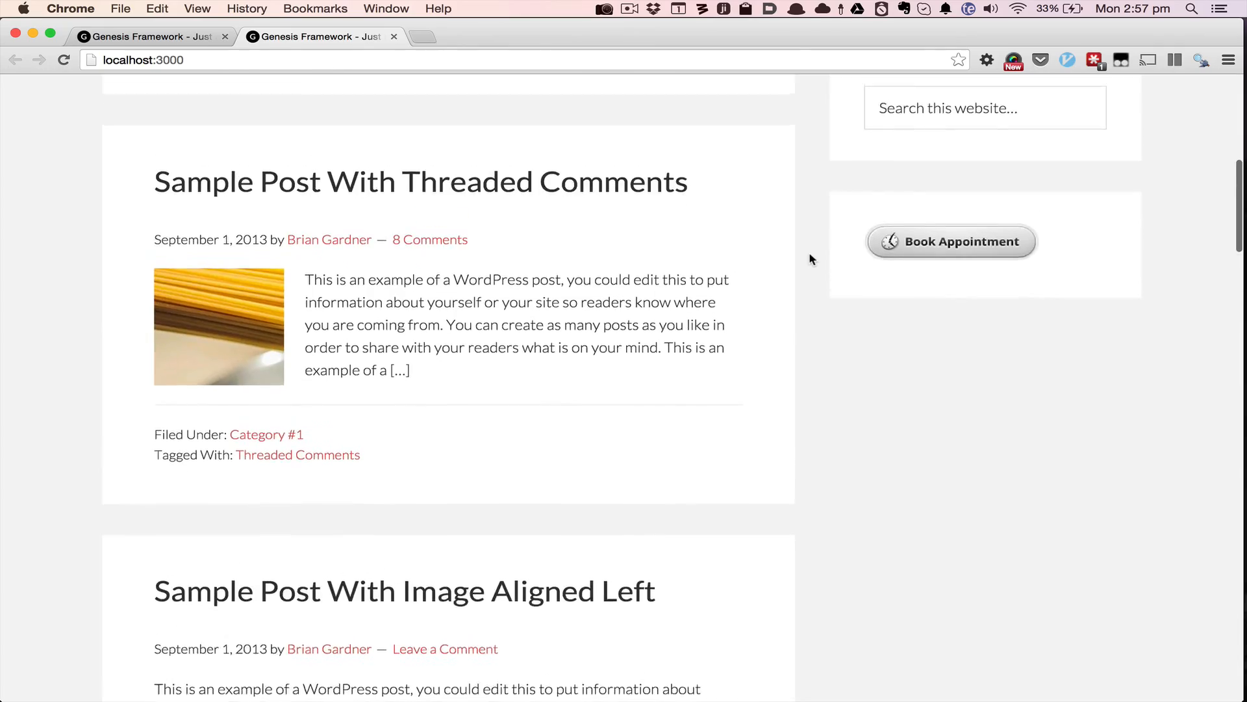
{"action": "scroll", "scroll_direction": "down", "scroll_amount": 3}
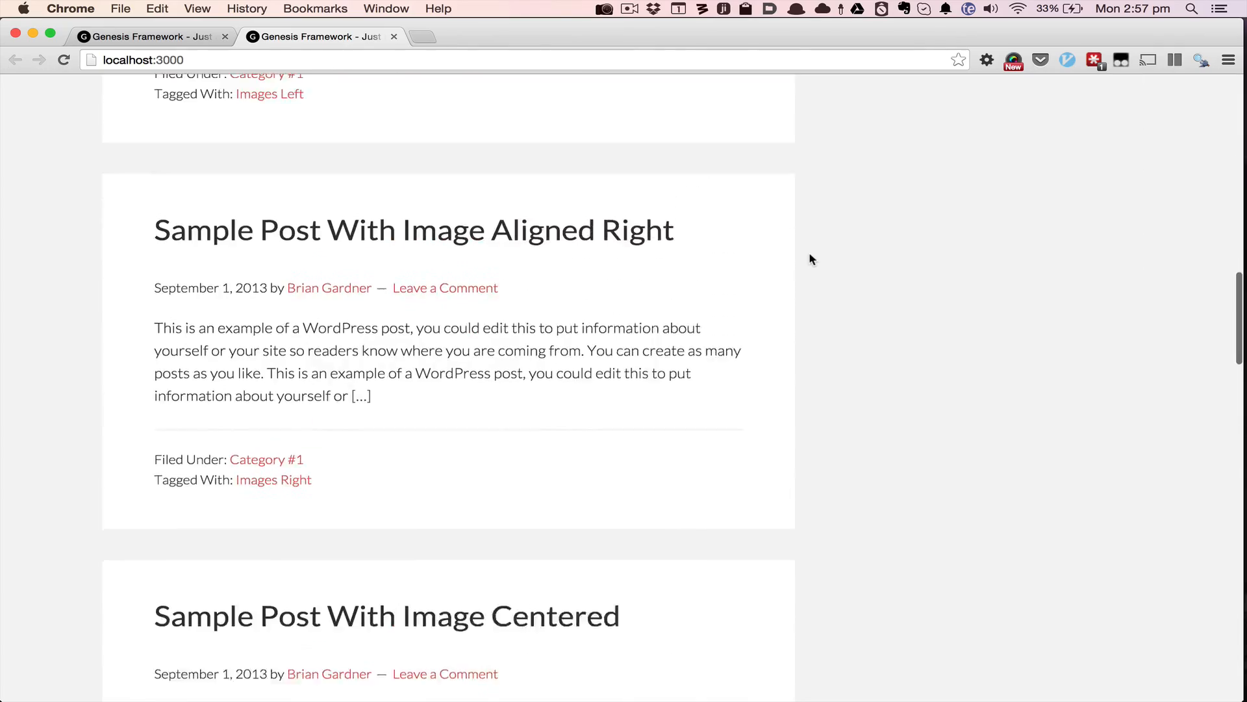
{"action": "scroll", "scroll_direction": "down", "scroll_amount": 3}
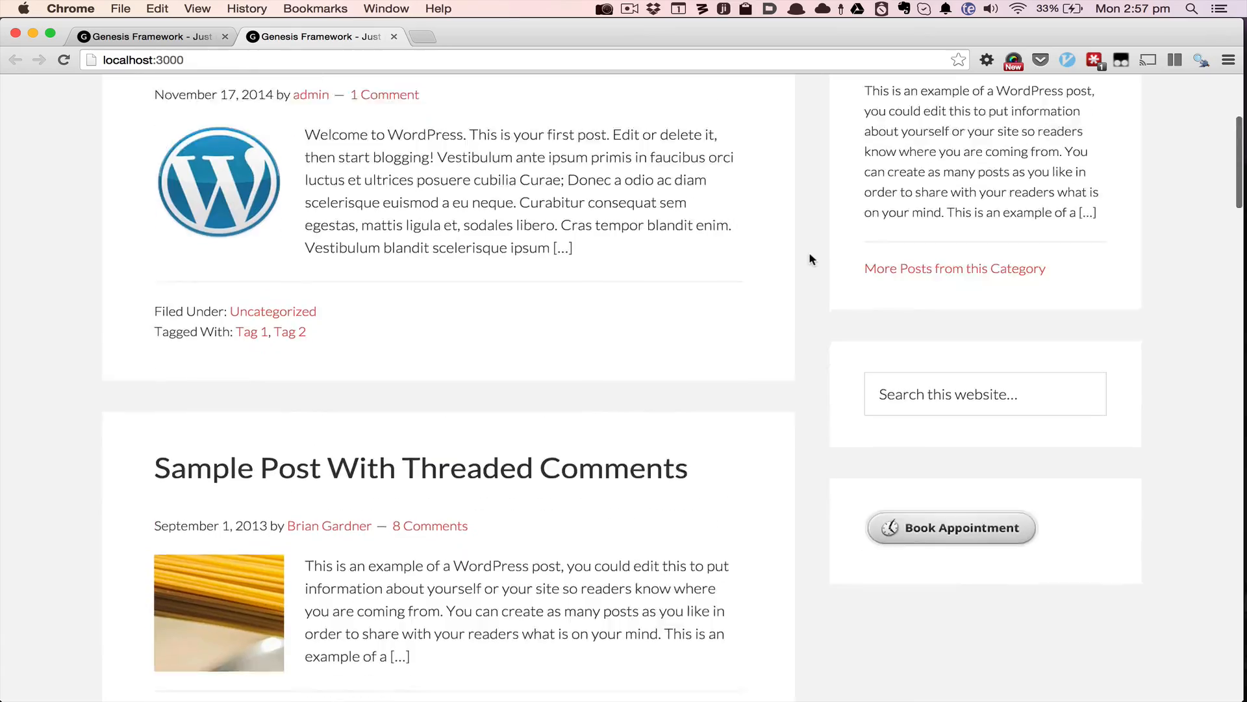